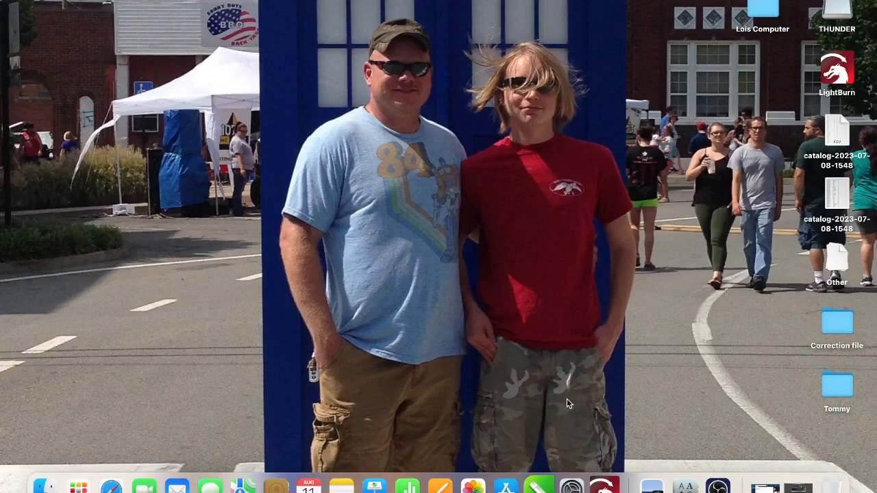
{"action": "mouse_move", "coordinate": [590, 436]}
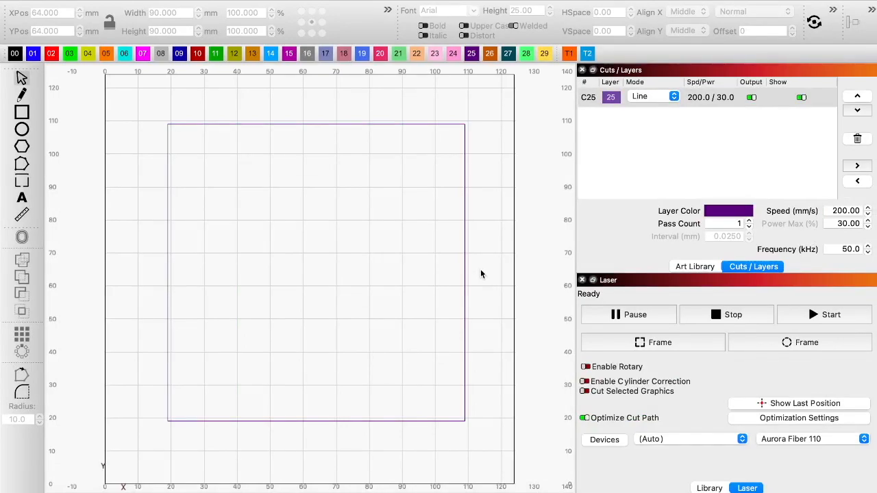
{"action": "mouse_move", "coordinate": [479, 256]}
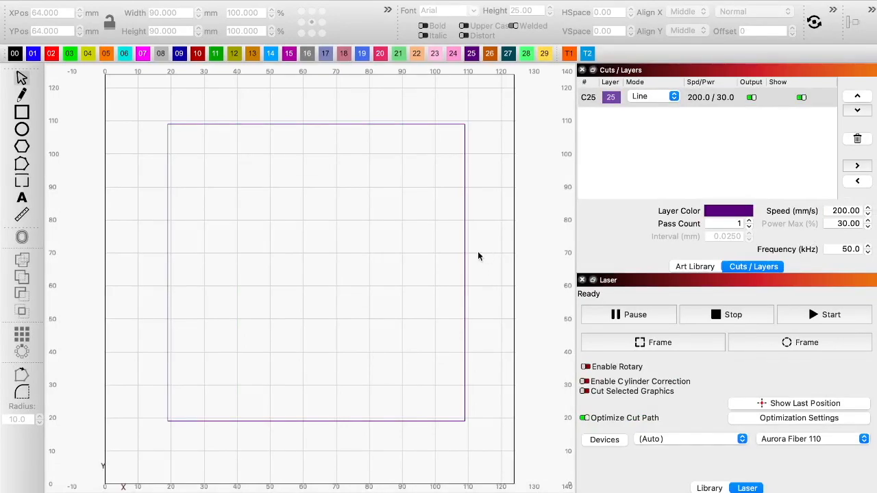
{"action": "mouse_move", "coordinate": [491, 195]}
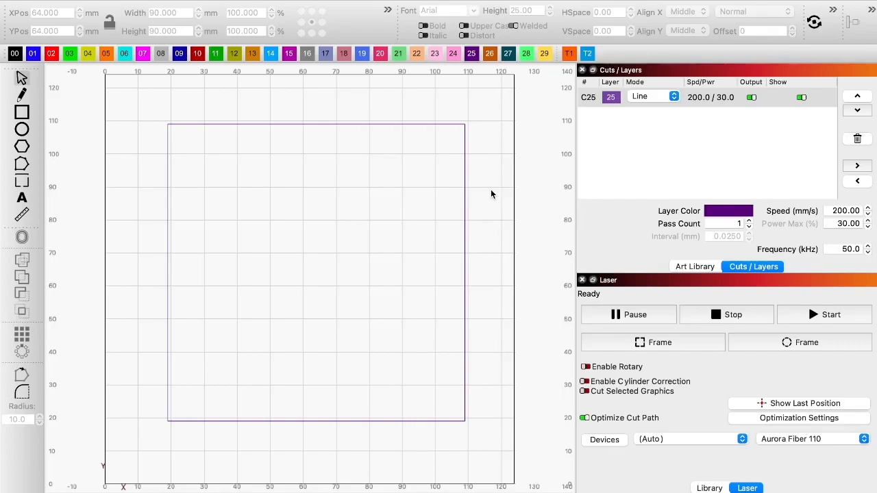
{"action": "mouse_move", "coordinate": [485, 195]}
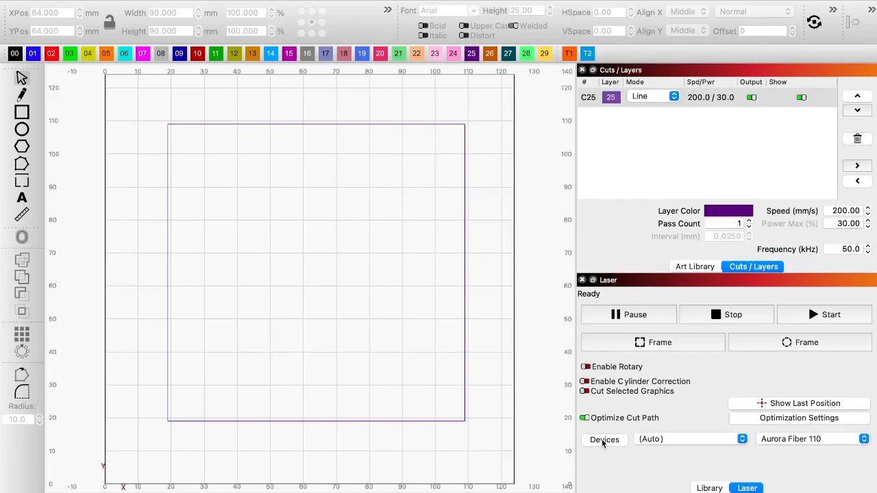
Scan USB for lasers and select the detected JCZFiber (Unknown) galvo laser
{"action": "left_click", "coordinate": [604, 440]}
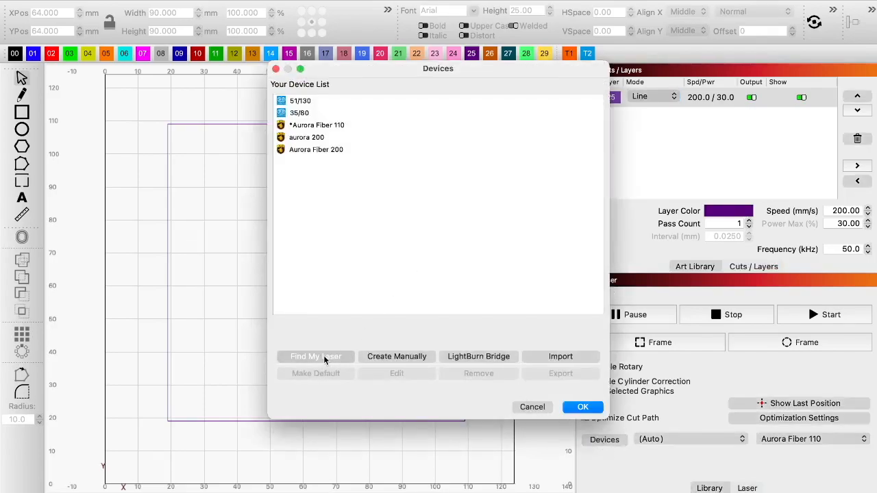
{"action": "left_click", "coordinate": [316, 356]}
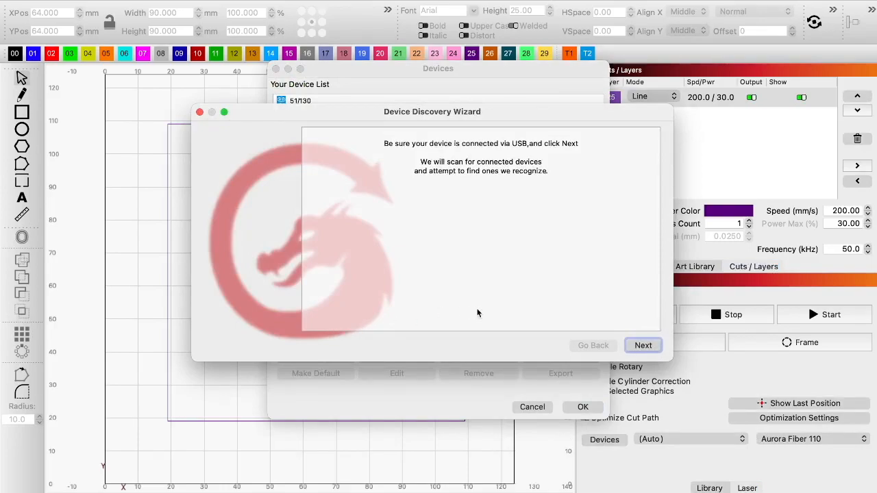
{"action": "mouse_move", "coordinate": [643, 345]}
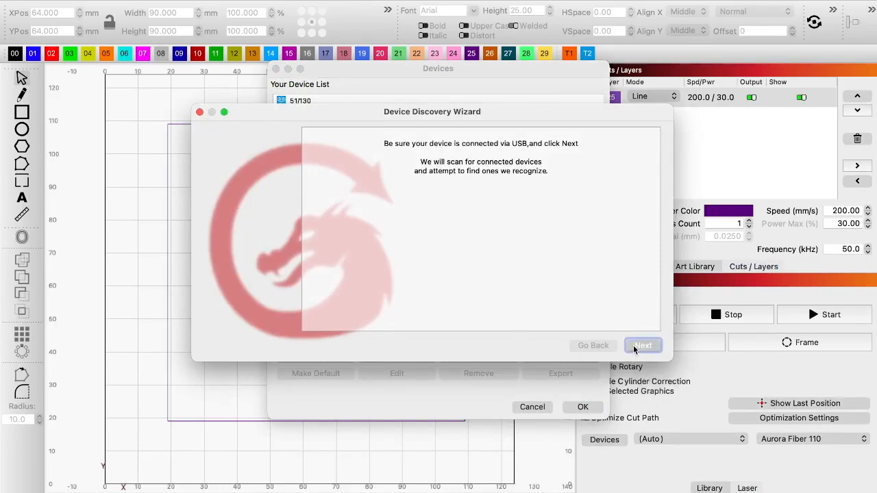
{"action": "left_click", "coordinate": [643, 344]}
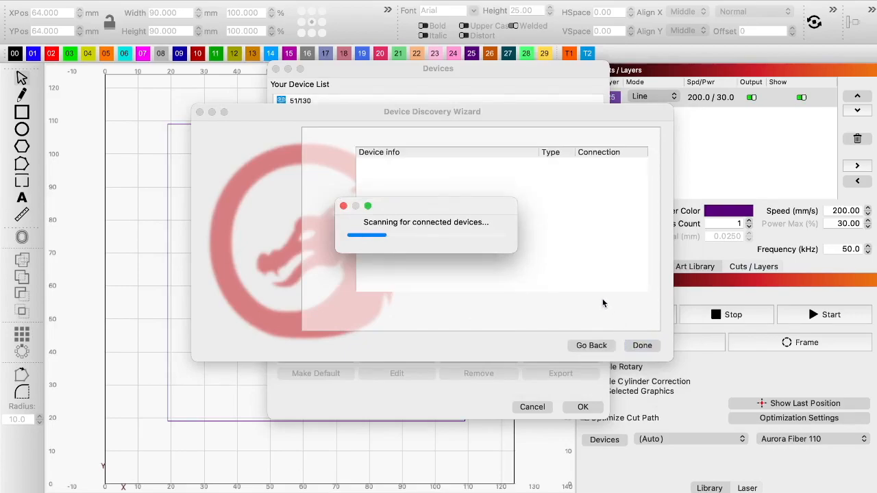
{"action": "mouse_move", "coordinate": [602, 299]}
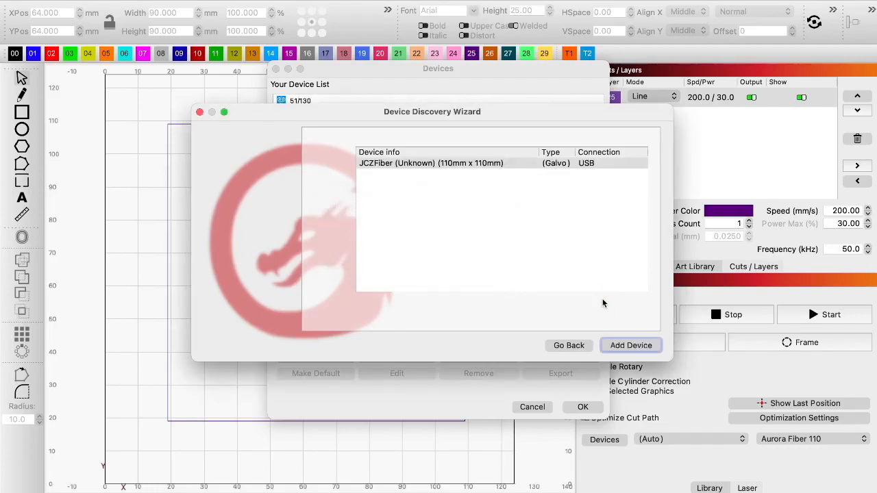
{"action": "mouse_move", "coordinate": [454, 222]}
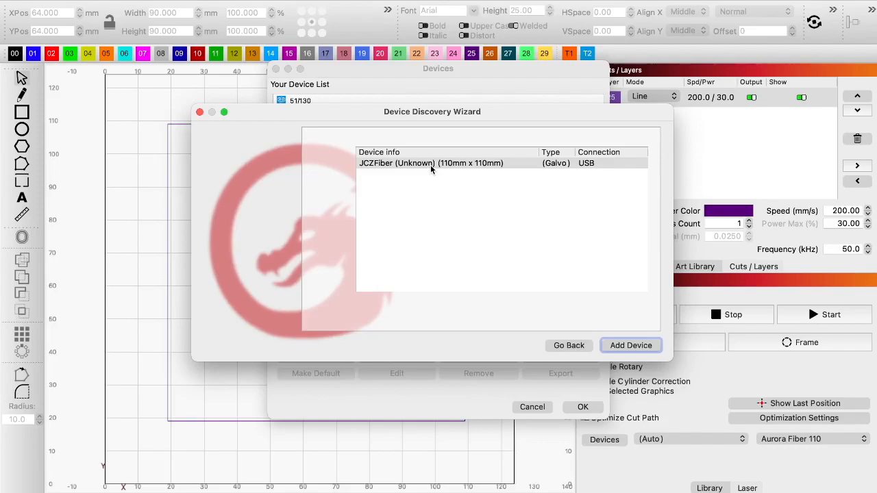
{"action": "left_click", "coordinate": [432, 163]}
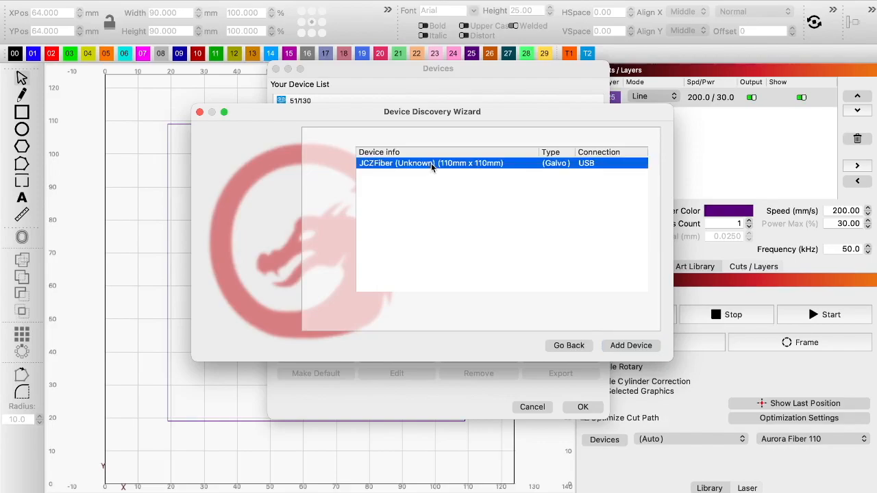
{"action": "mouse_move", "coordinate": [424, 202]}
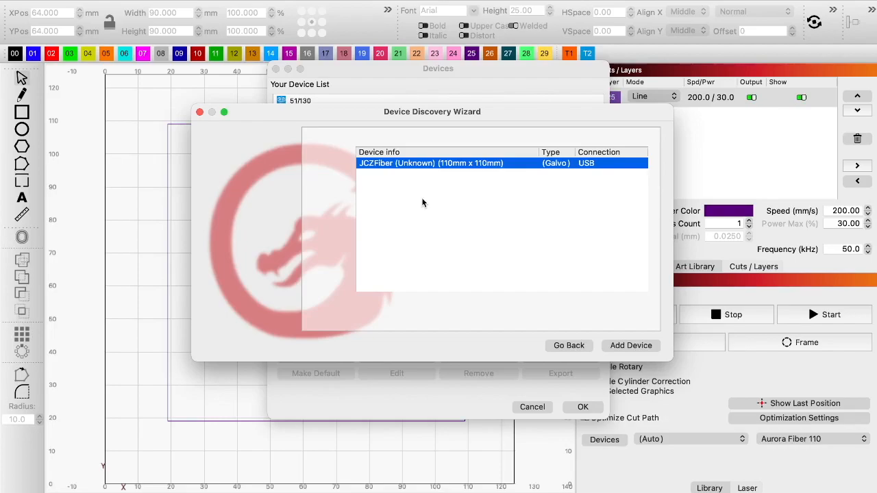
{"action": "mouse_move", "coordinate": [569, 341]}
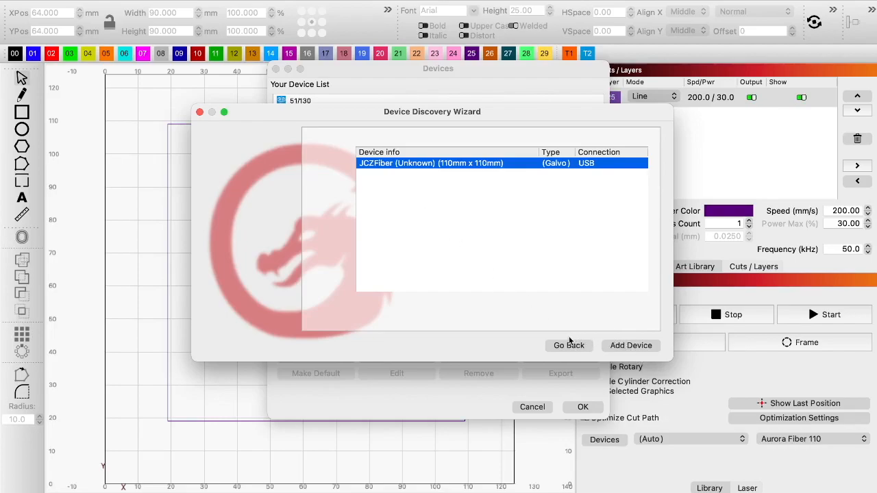
{"action": "mouse_move", "coordinate": [631, 348]}
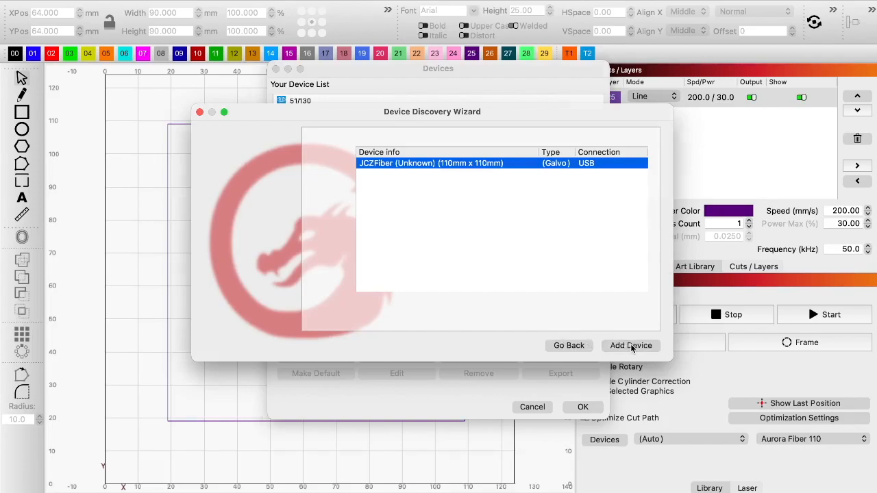
Add the device by importing markcfg7 from UV software > EZCAD_LITE > plug
{"action": "left_click", "coordinate": [631, 346]}
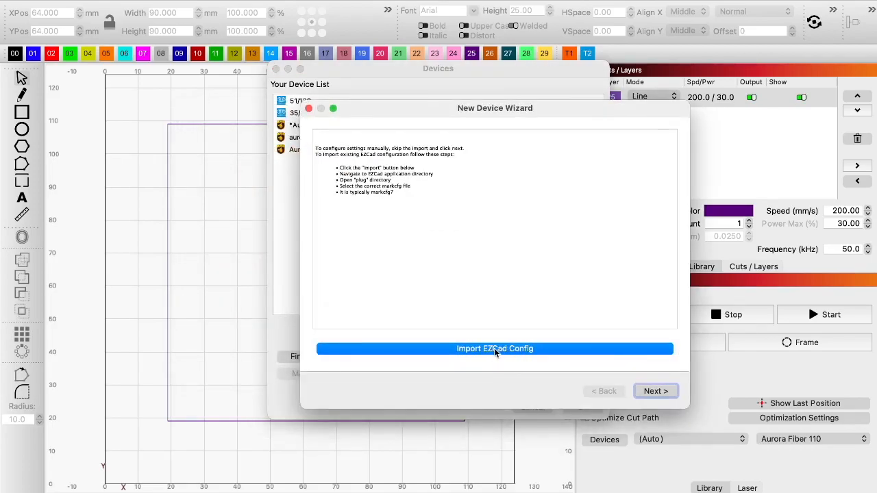
{"action": "left_click", "coordinate": [495, 349]}
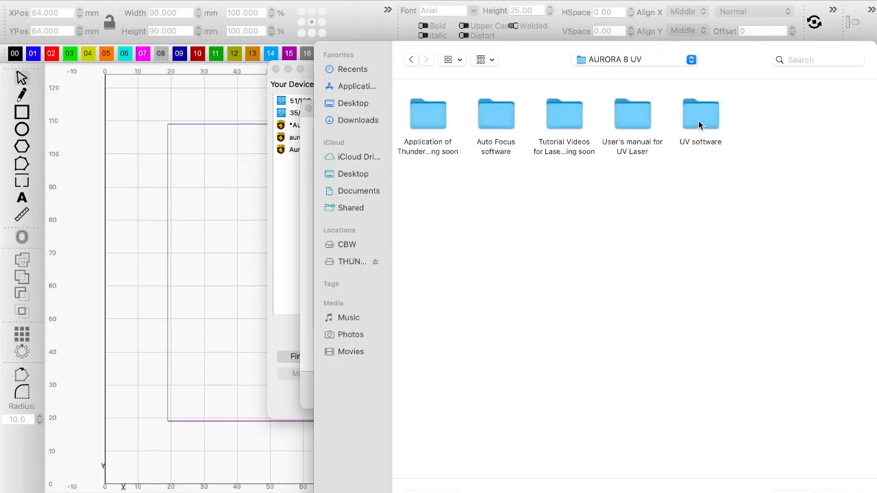
{"action": "double_click", "coordinate": [700, 114]}
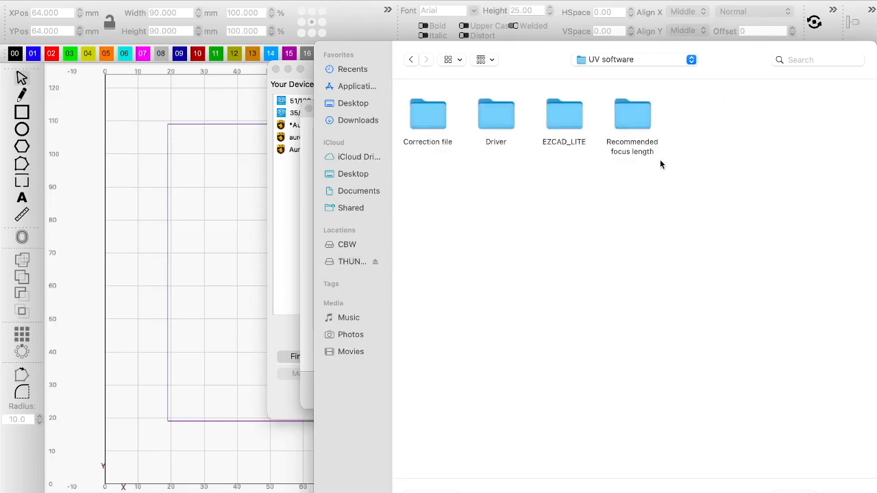
{"action": "left_click", "coordinate": [564, 114]}
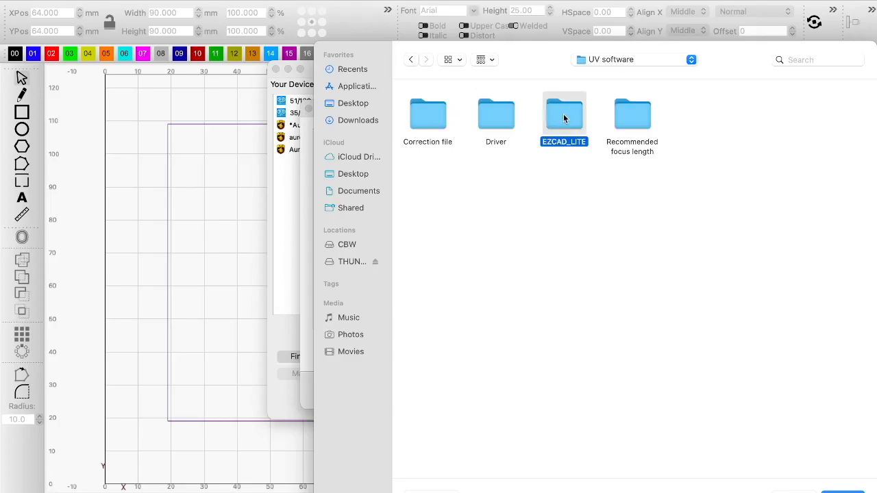
{"action": "double_click", "coordinate": [563, 115]}
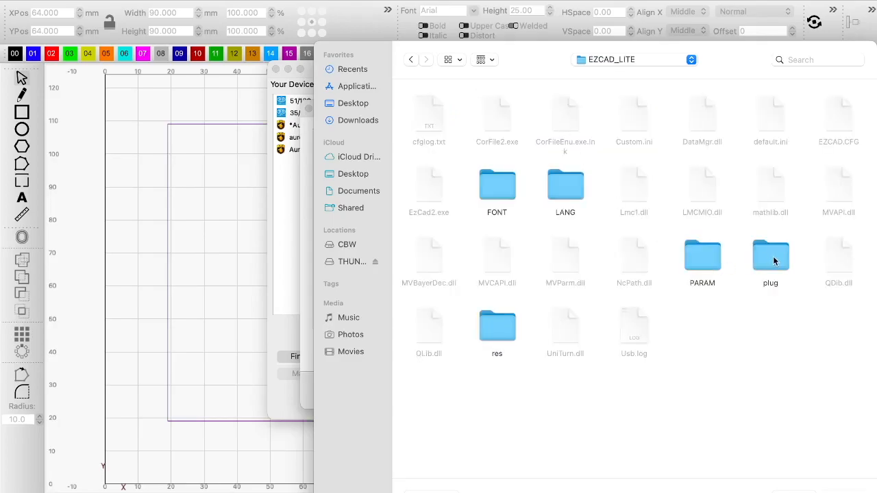
{"action": "double_click", "coordinate": [770, 255]}
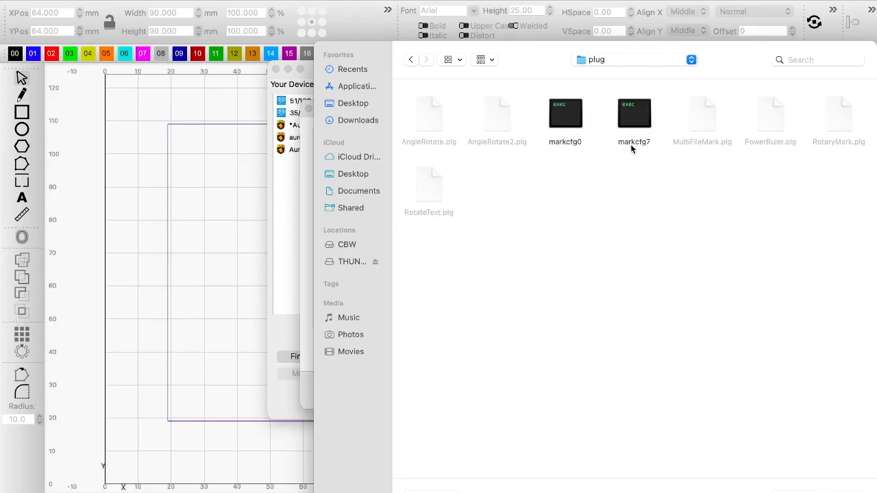
{"action": "left_click", "coordinate": [634, 113]}
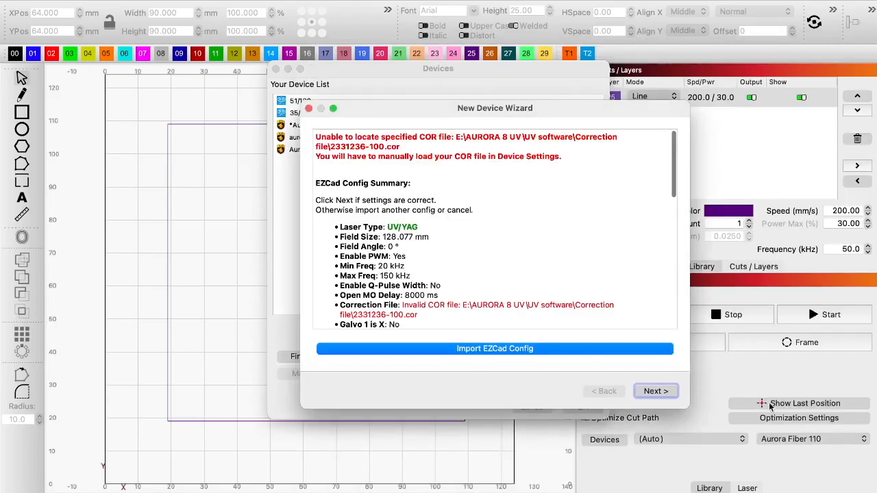
{"action": "mouse_move", "coordinate": [574, 243]}
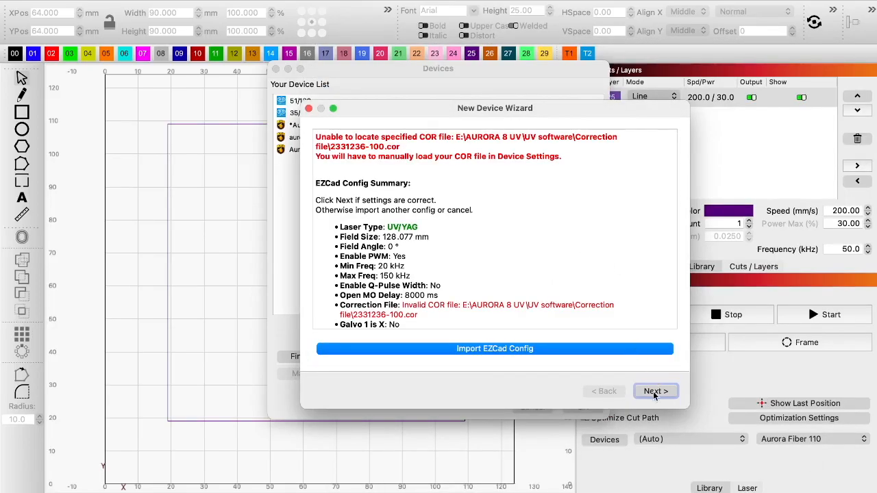
Name the new laser 'Thunder UV' and add it to the device list
{"action": "left_click", "coordinate": [656, 391]}
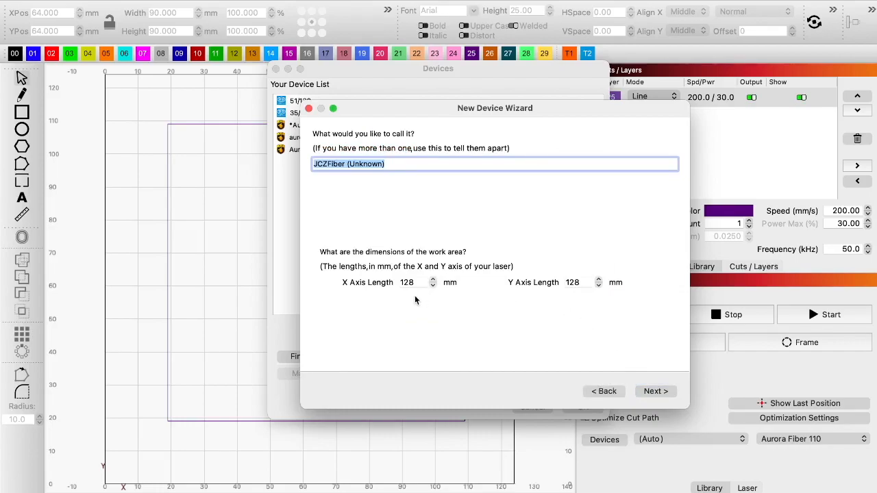
{"action": "left_click", "coordinate": [412, 164]}
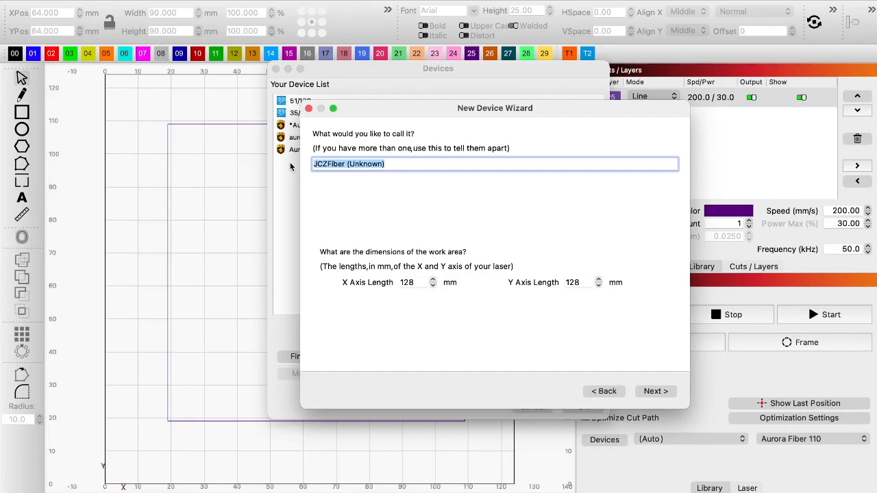
{"action": "type", "text": "Thunder UV"}
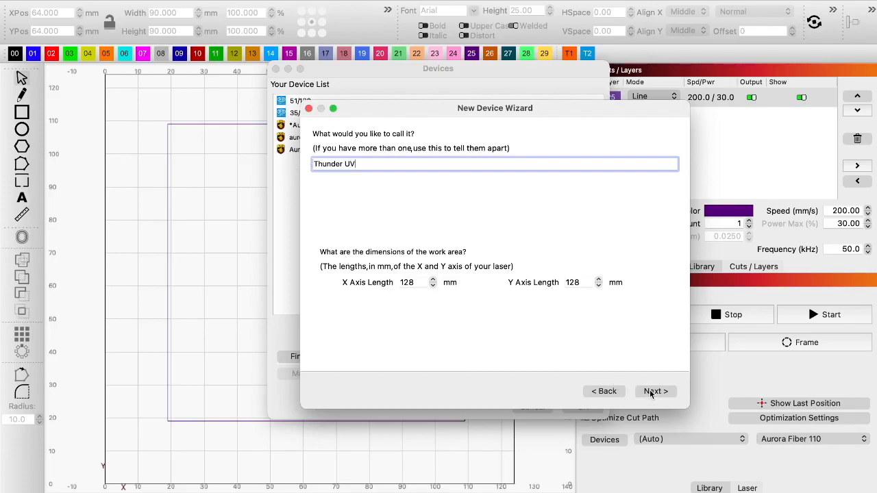
{"action": "left_click", "coordinate": [655, 391]}
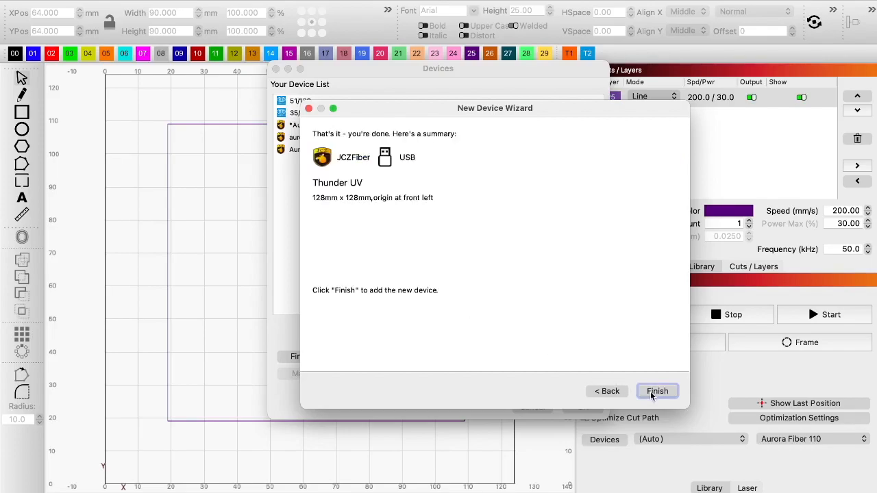
{"action": "left_click", "coordinate": [657, 390]}
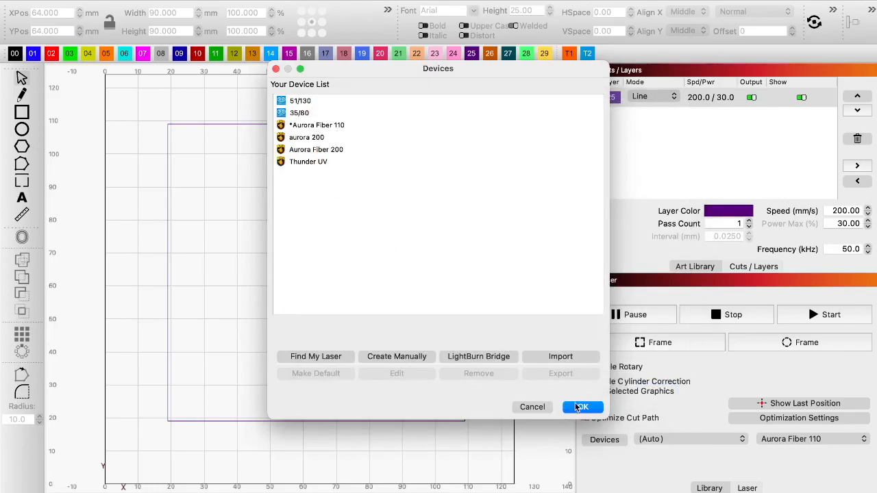
{"action": "left_click", "coordinate": [583, 407]}
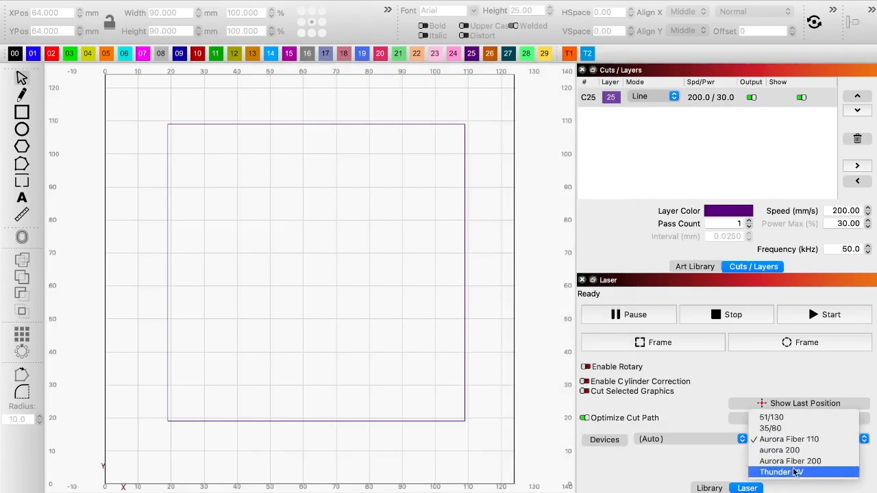
Make Thunder UV the active device and begin loading a COR correction file
{"action": "left_click", "coordinate": [781, 472]}
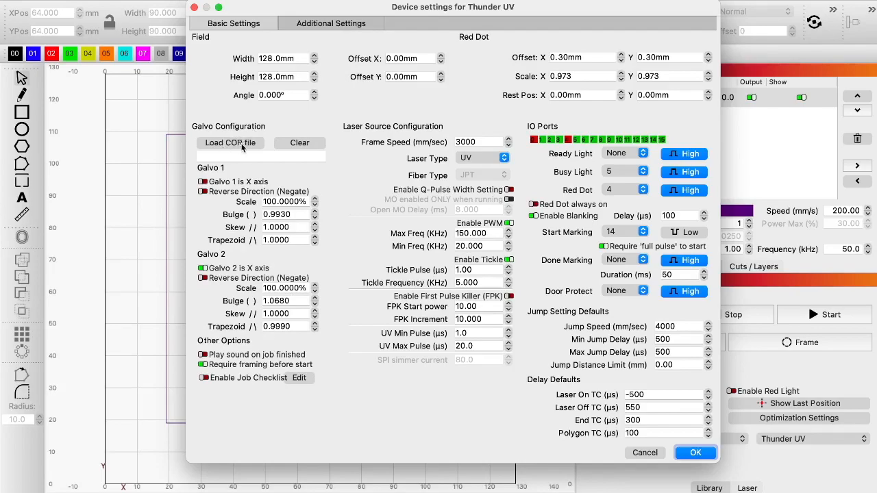
{"action": "left_click", "coordinate": [229, 142]}
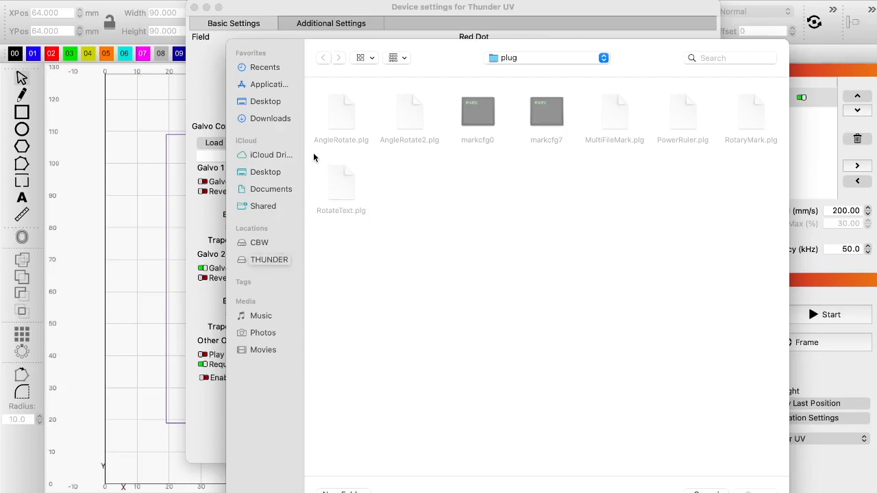
Load 2331236-100.cor from THUNDER > AURORA 8 UV > UV software > Correction file and apply
{"action": "left_click", "coordinate": [269, 260]}
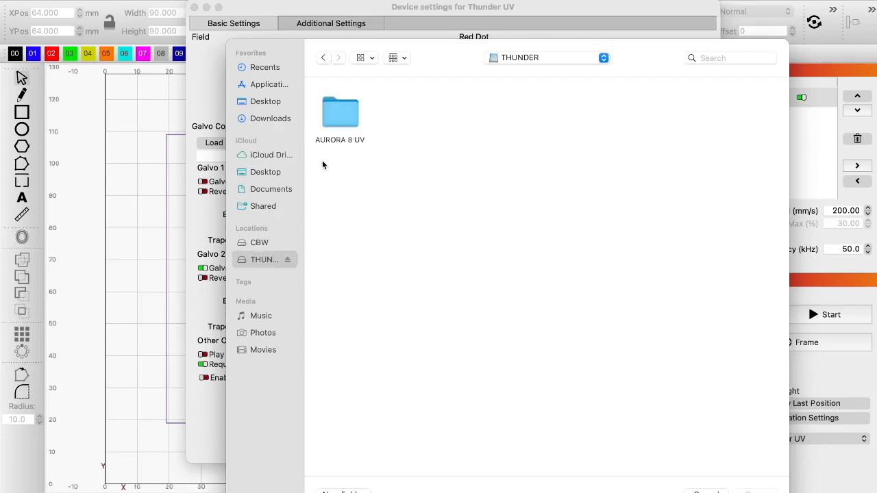
{"action": "double_click", "coordinate": [340, 113]}
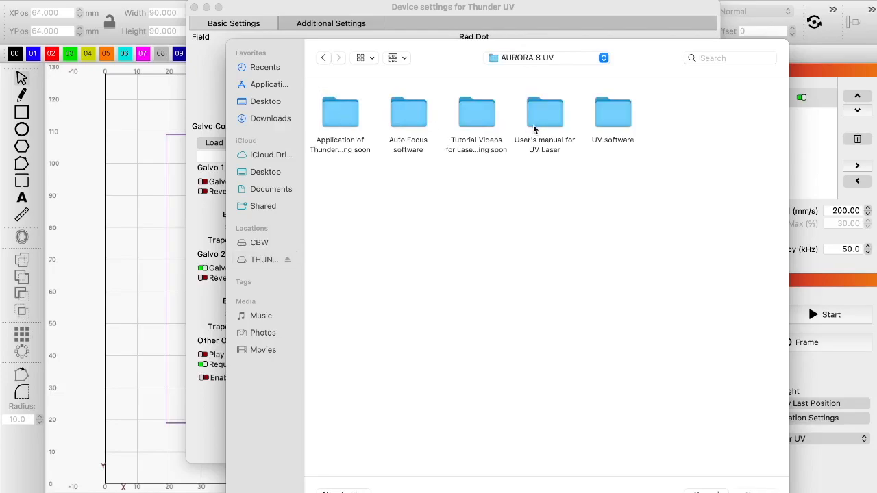
{"action": "double_click", "coordinate": [613, 113]}
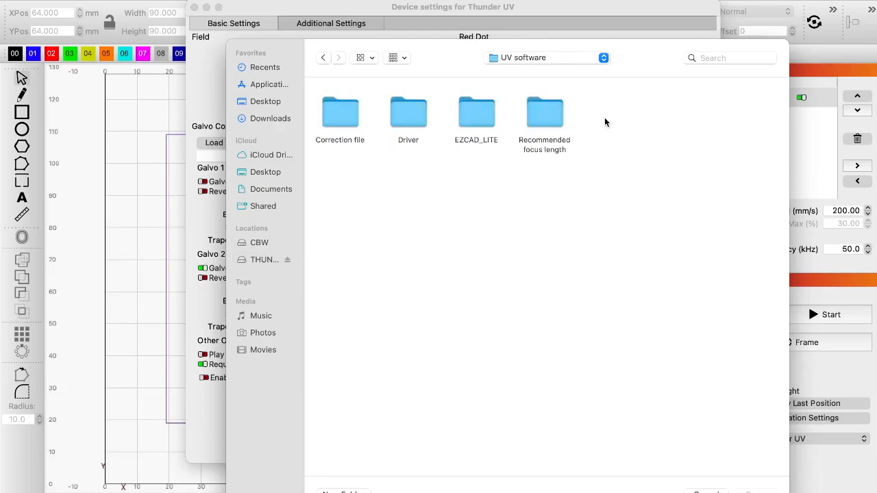
{"action": "left_click", "coordinate": [340, 113]}
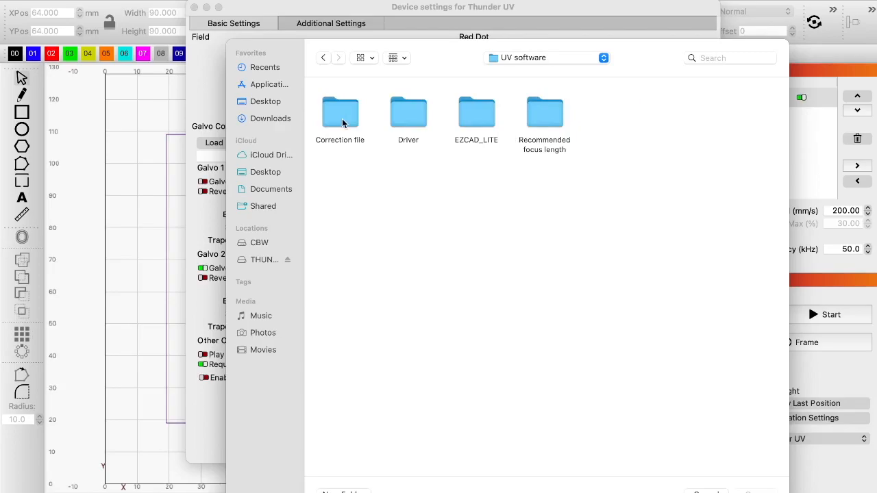
{"action": "double_click", "coordinate": [340, 113]}
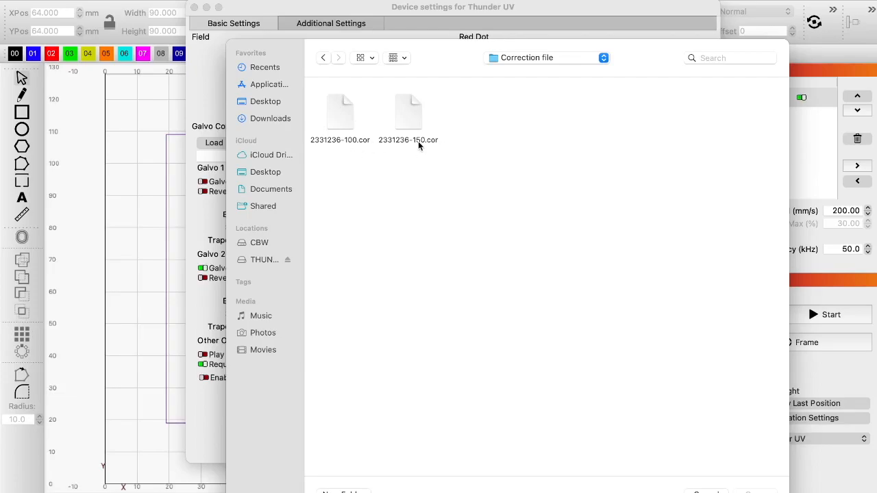
{"action": "mouse_move", "coordinate": [416, 145]}
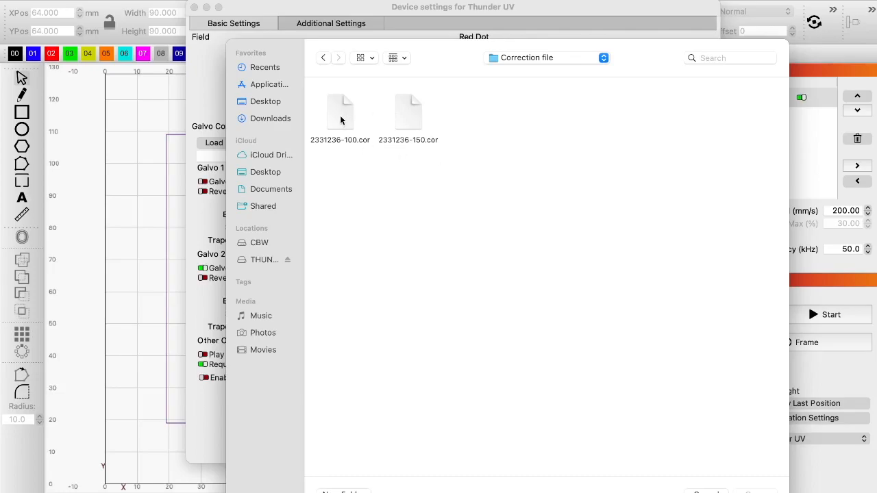
{"action": "left_click", "coordinate": [340, 111]}
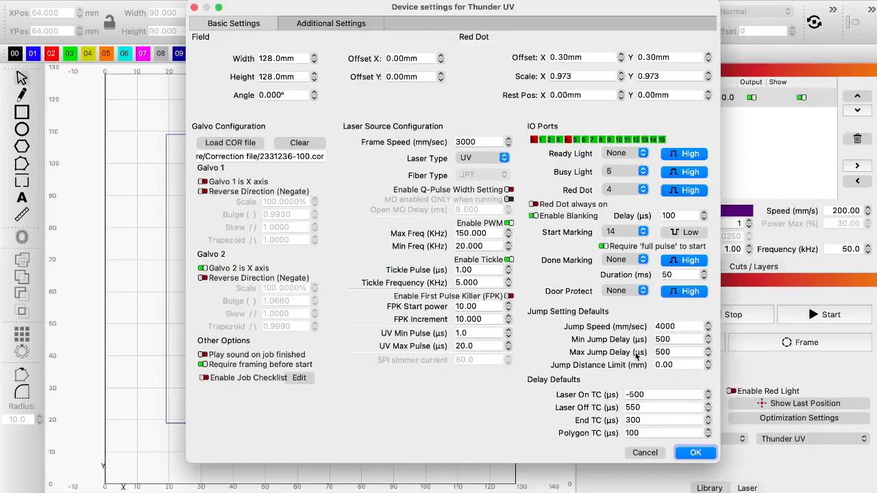
{"action": "mouse_move", "coordinate": [251, 164]}
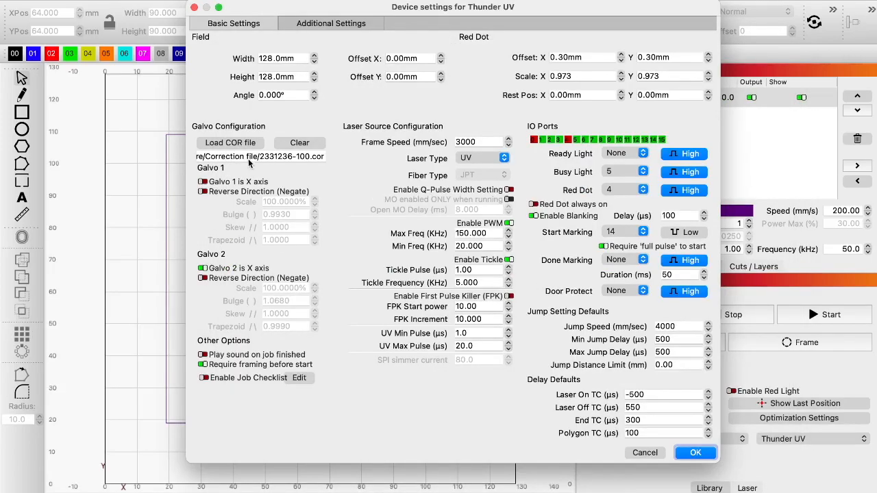
{"action": "mouse_move", "coordinate": [401, 197]}
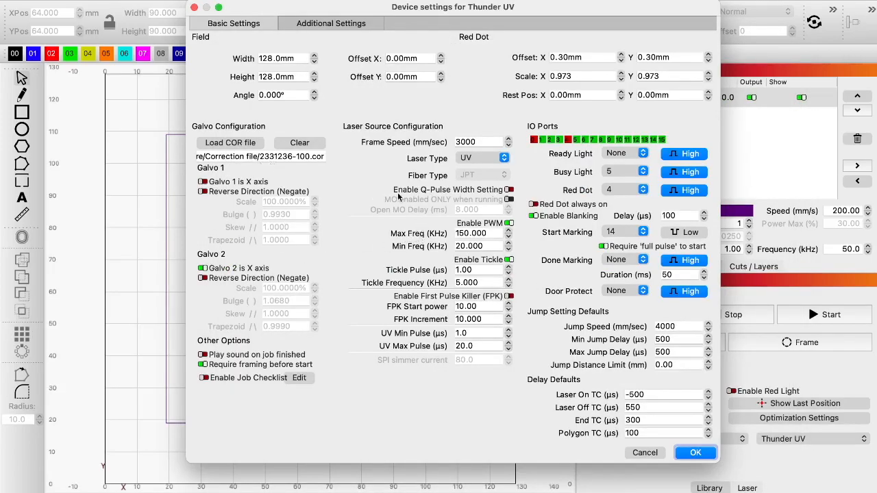
{"action": "mouse_move", "coordinate": [698, 480]}
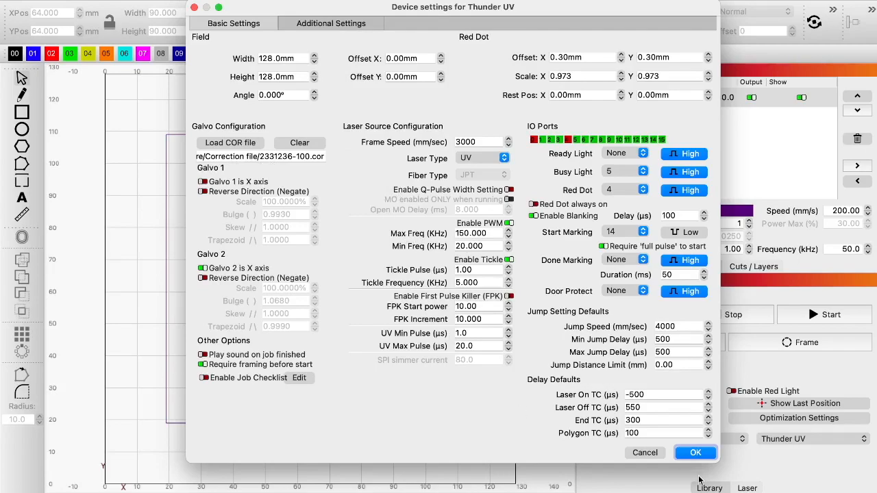
{"action": "left_click", "coordinate": [694, 452]}
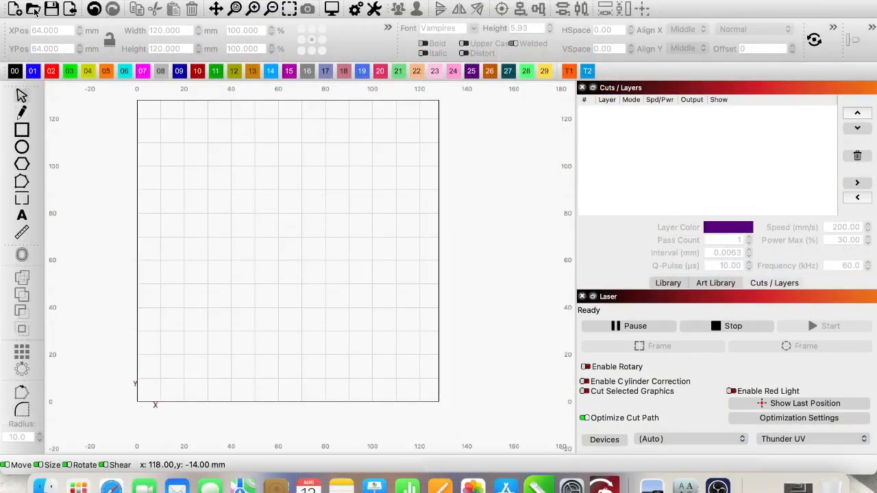
{"action": "mouse_move", "coordinate": [78, 81]}
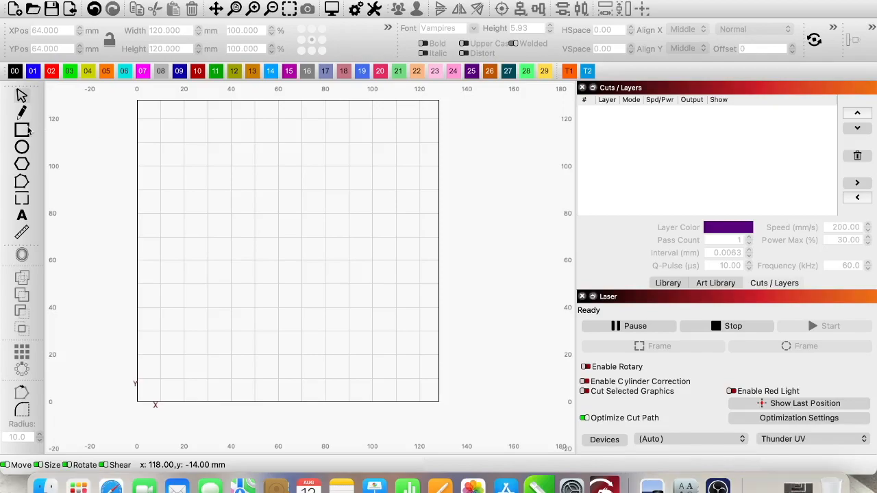
Draw a rectangle sized 120 × 120 mm and select it
{"action": "left_click", "coordinate": [20, 130]}
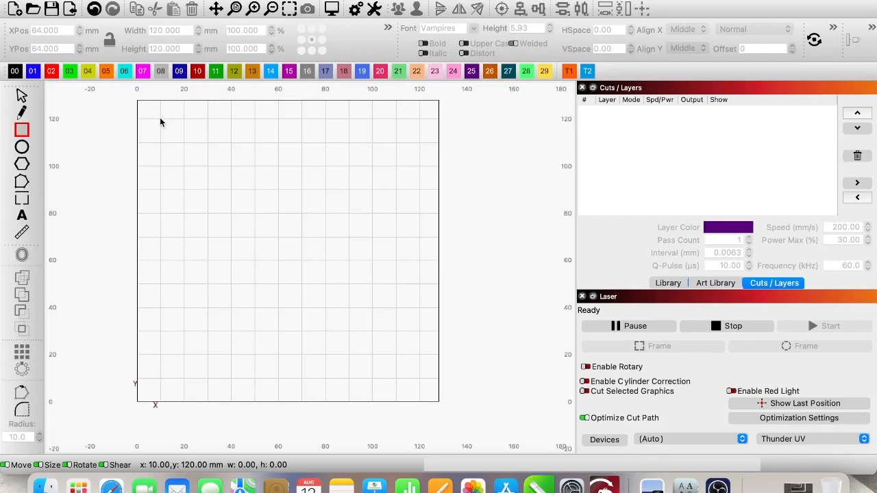
{"action": "left_click_drag", "start_coordinate": [161, 122], "coordinate": [422, 380]}
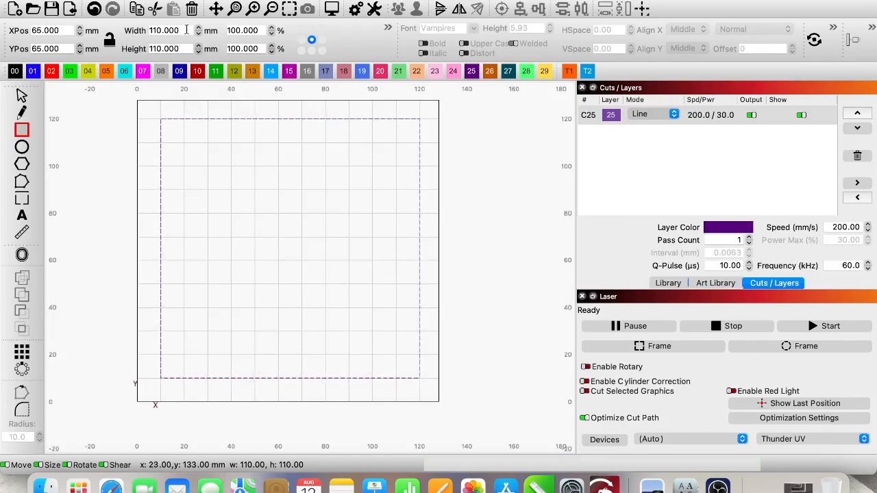
{"action": "type", "text": "12"}
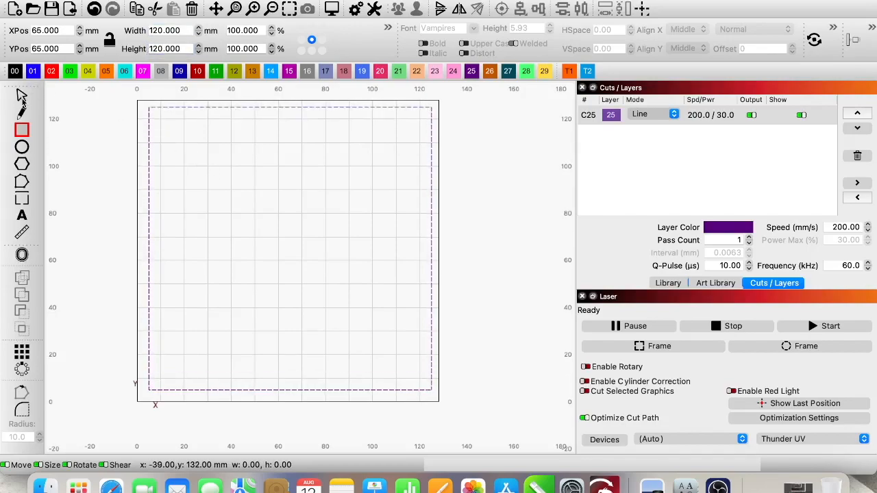
{"action": "left_click", "coordinate": [290, 248]}
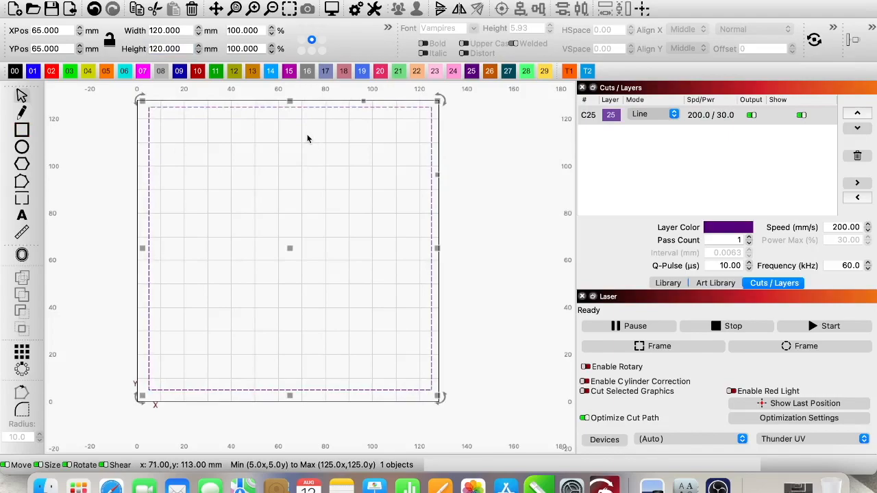
{"action": "mouse_move", "coordinate": [511, 169]}
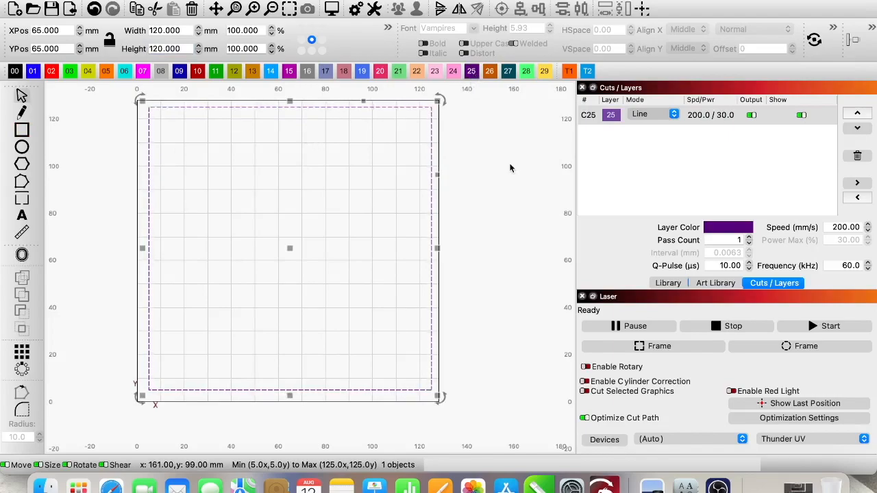
{"action": "mouse_move", "coordinate": [715, 130]}
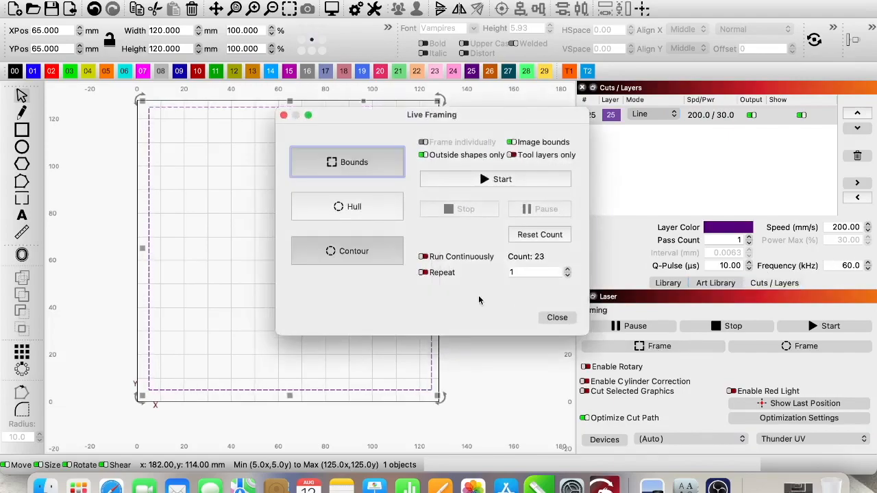
Frame the square in Contour mode with Live Framing and run the job
{"action": "left_click", "coordinate": [346, 251]}
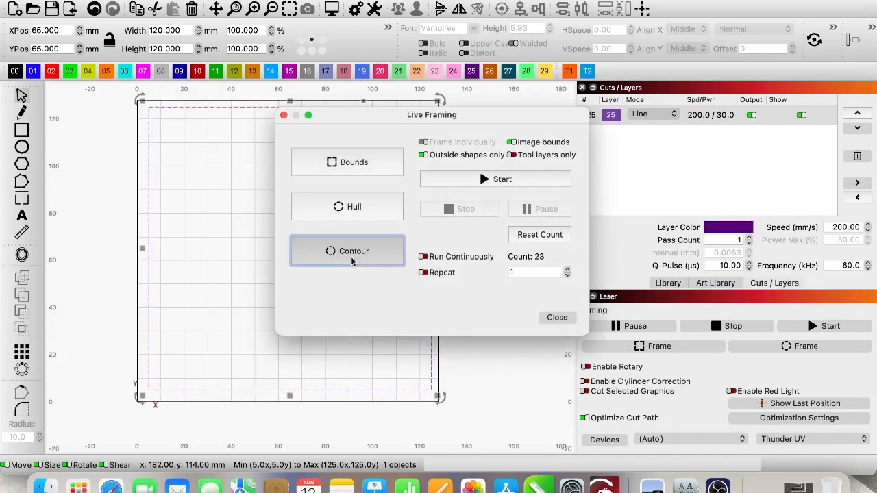
{"action": "mouse_move", "coordinate": [352, 261]}
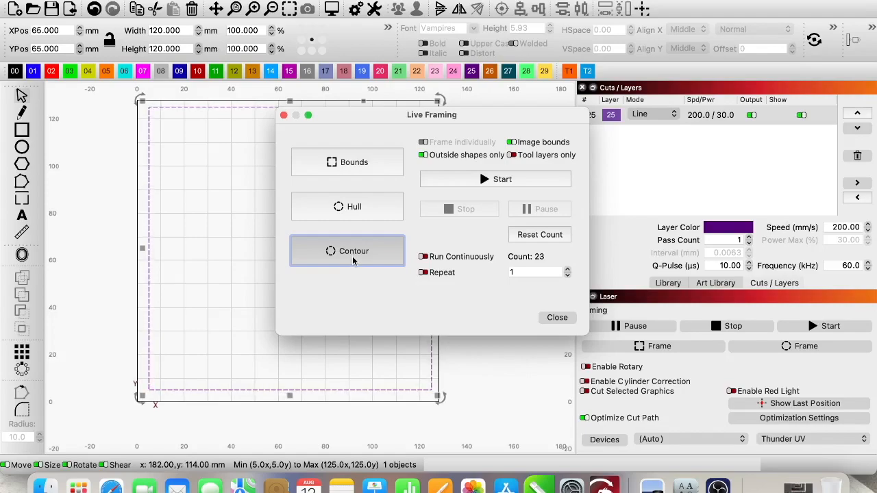
{"action": "left_click", "coordinate": [495, 179]}
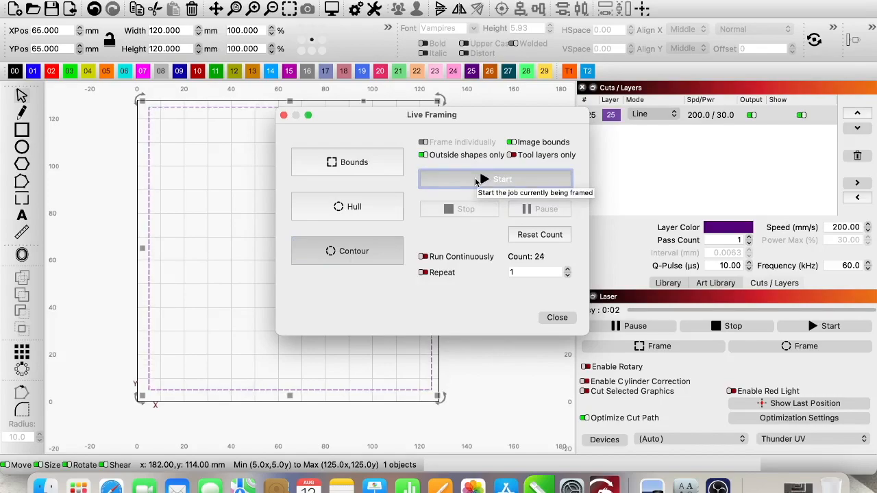
{"action": "left_click", "coordinate": [500, 179]}
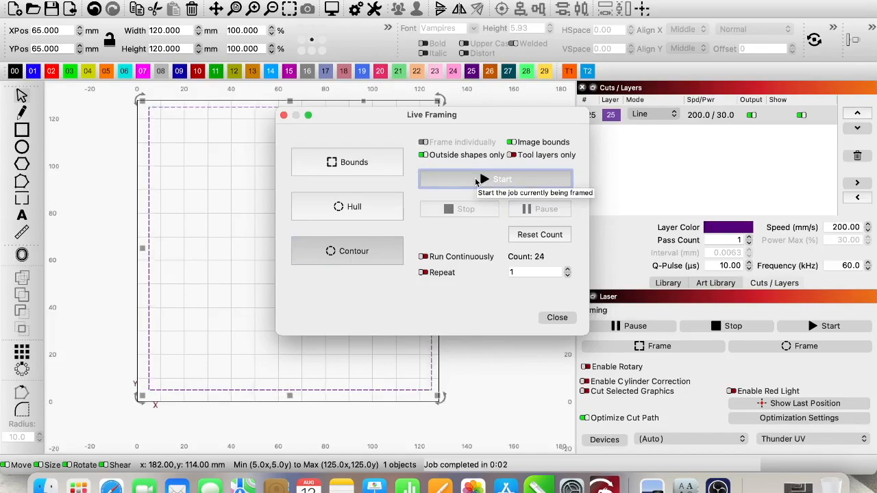
{"action": "left_click", "coordinate": [557, 317]}
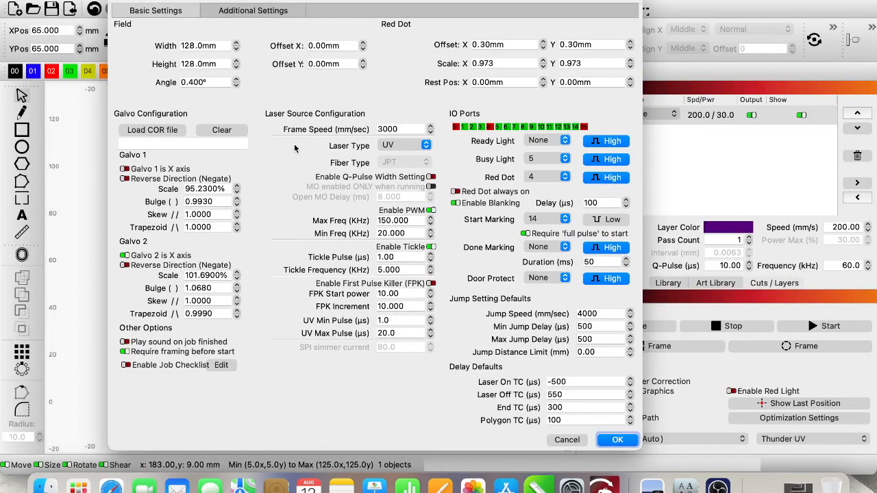
{"action": "mouse_move", "coordinate": [157, 189]}
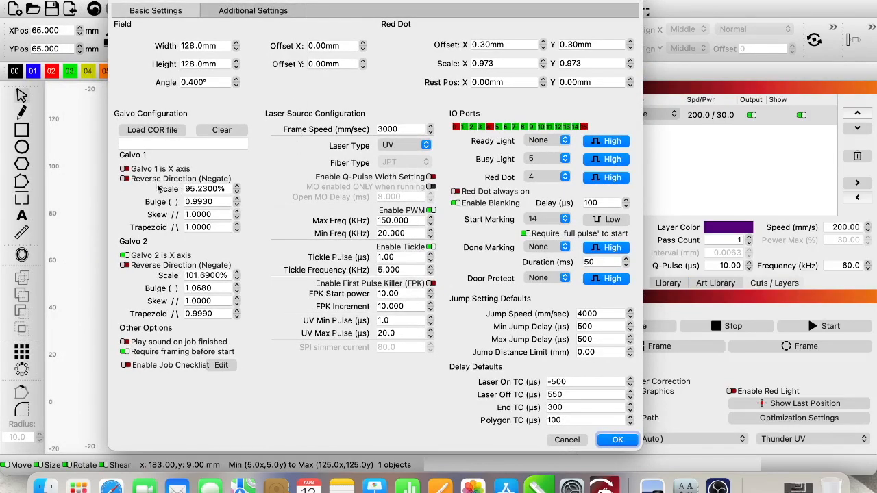
{"action": "mouse_move", "coordinate": [241, 187]}
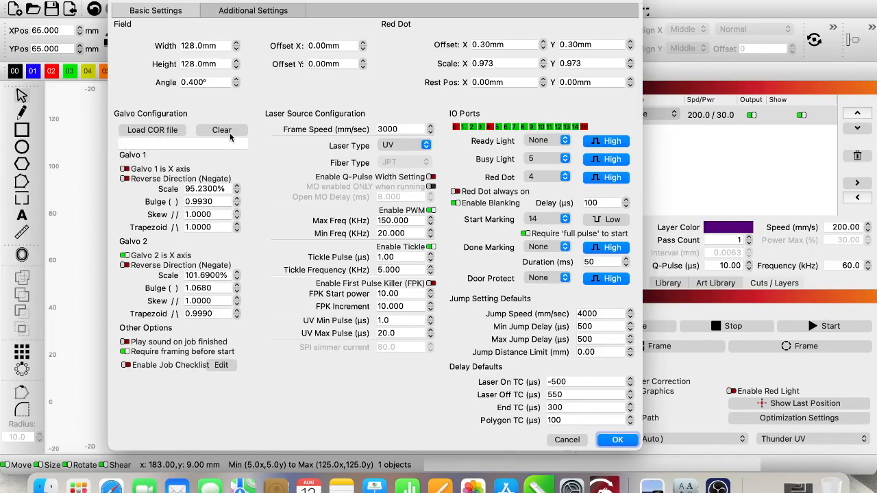
{"action": "mouse_move", "coordinate": [214, 259]}
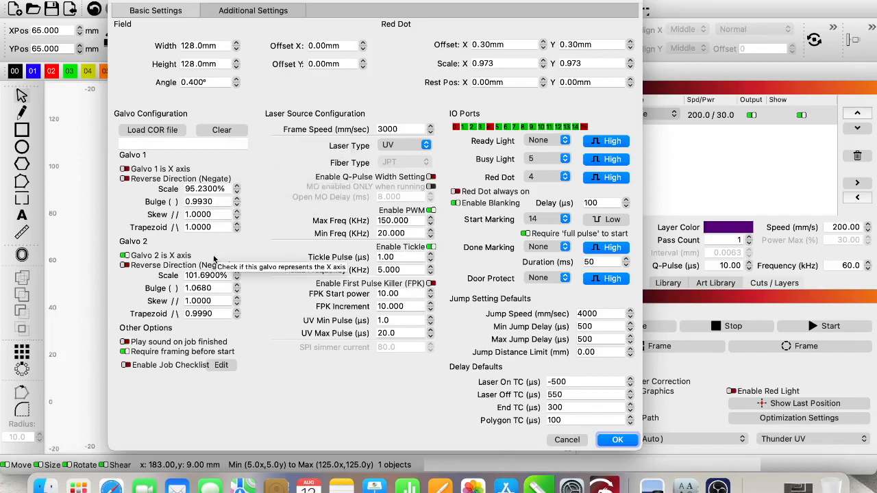
{"action": "mouse_move", "coordinate": [198, 188]}
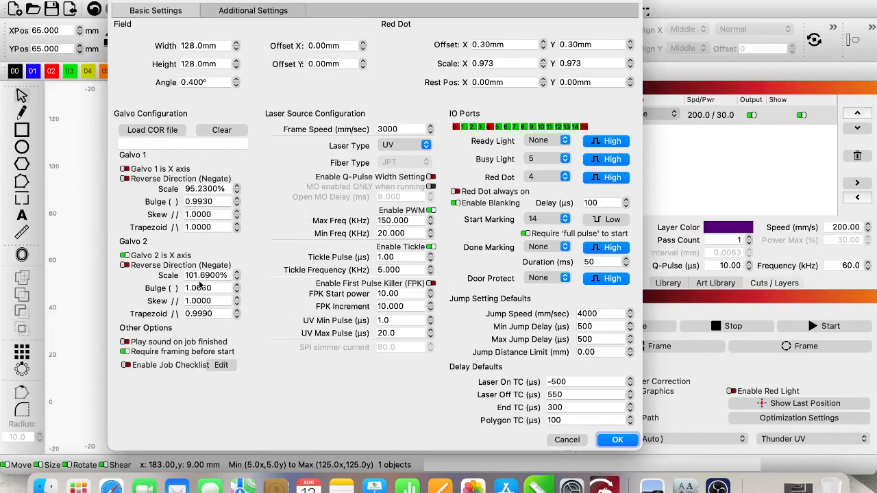
{"action": "left_click", "coordinate": [237, 284]}
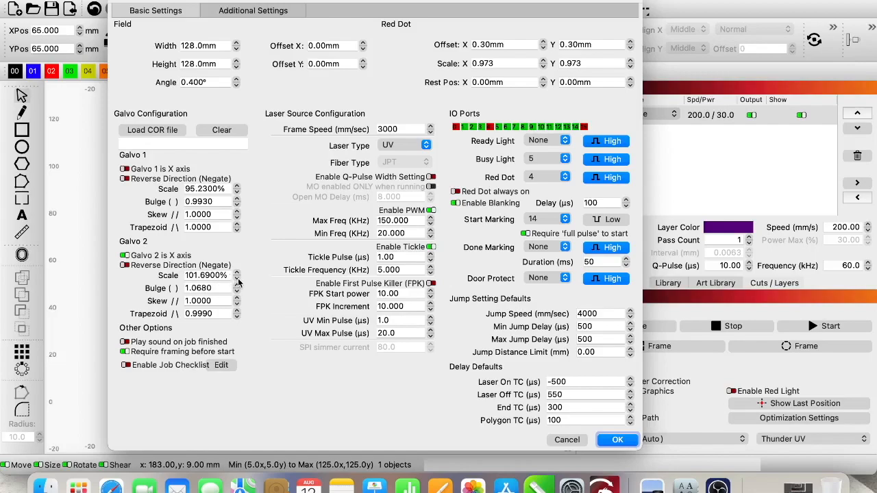
{"action": "mouse_move", "coordinate": [244, 283]}
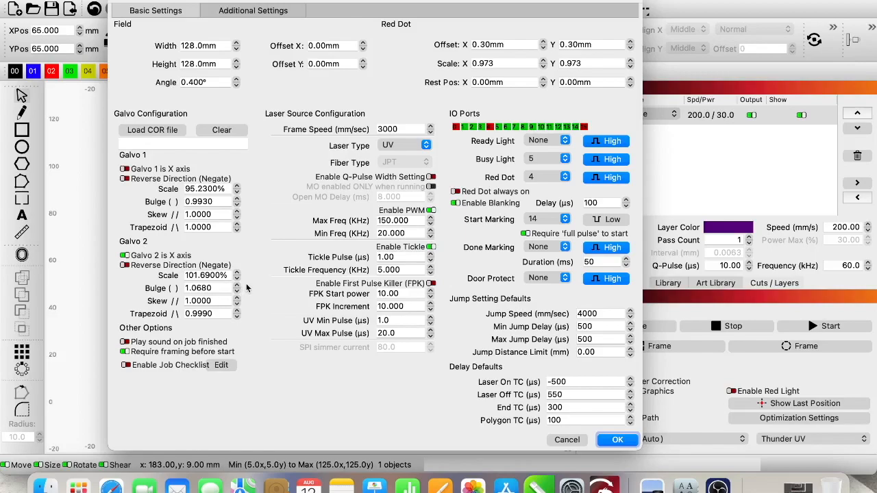
{"action": "mouse_move", "coordinate": [230, 339]}
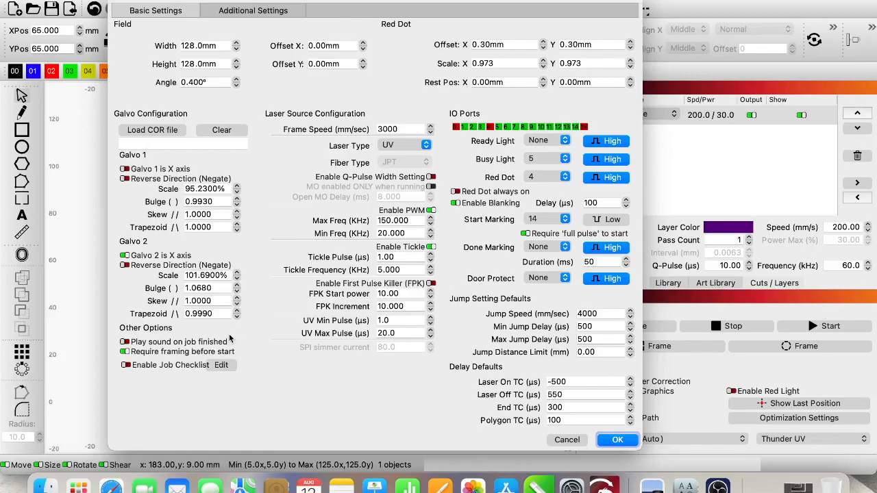
{"action": "mouse_move", "coordinate": [276, 357]}
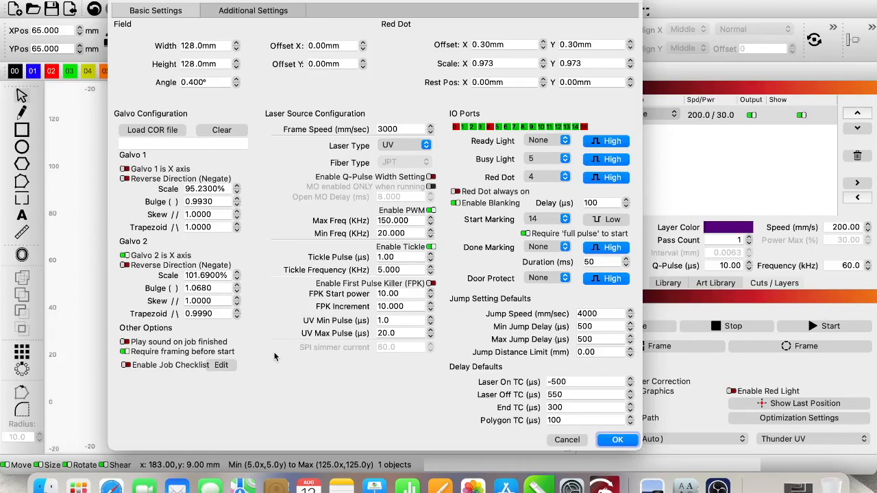
{"action": "mouse_move", "coordinate": [282, 252]}
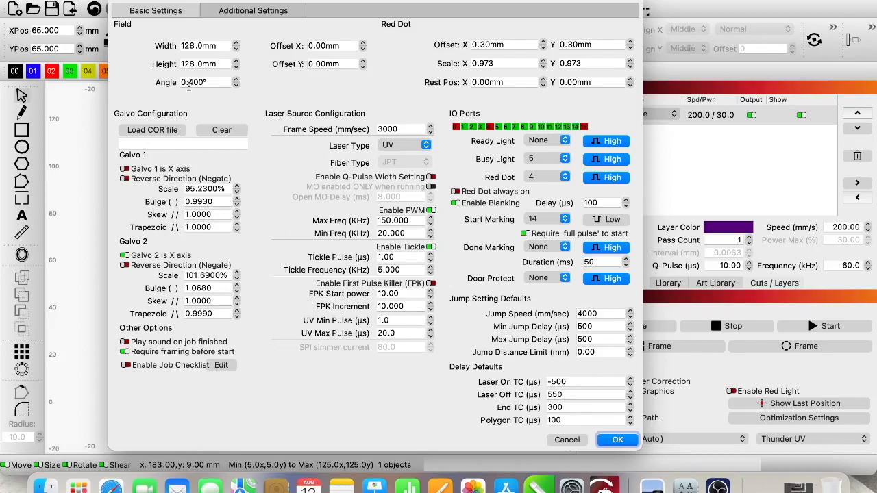
{"action": "mouse_move", "coordinate": [222, 105]}
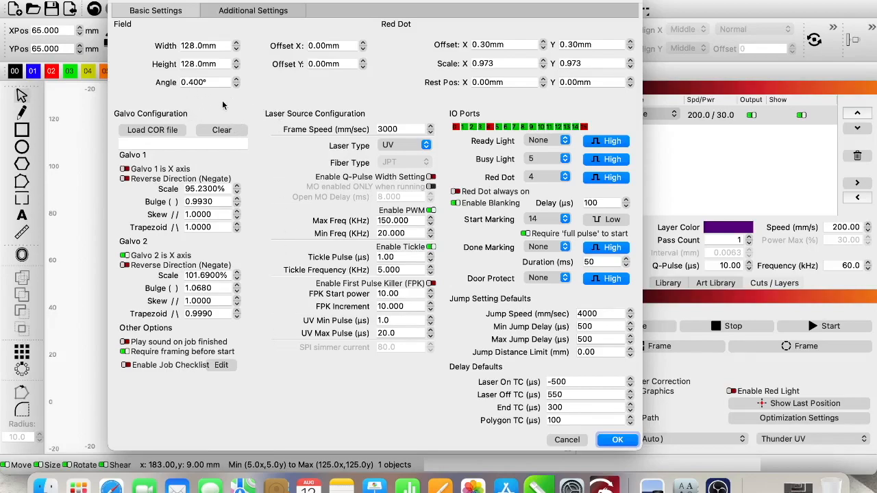
{"action": "mouse_move", "coordinate": [202, 96]}
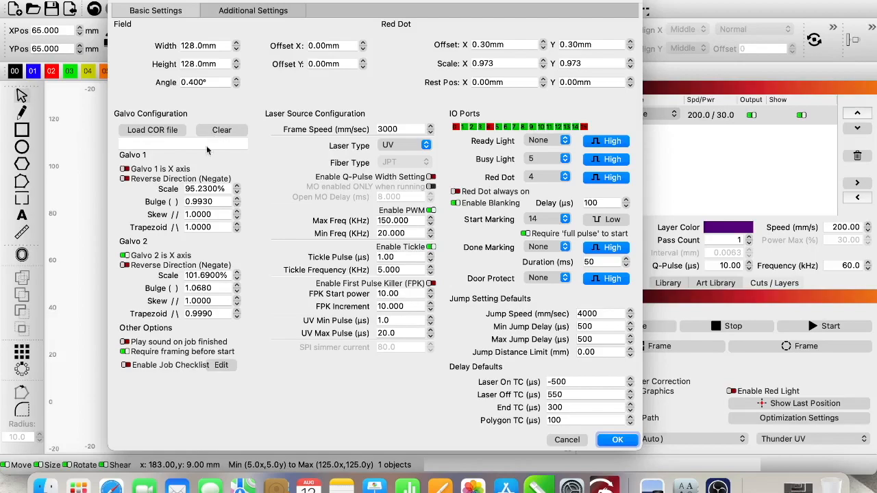
{"action": "mouse_move", "coordinate": [135, 213]}
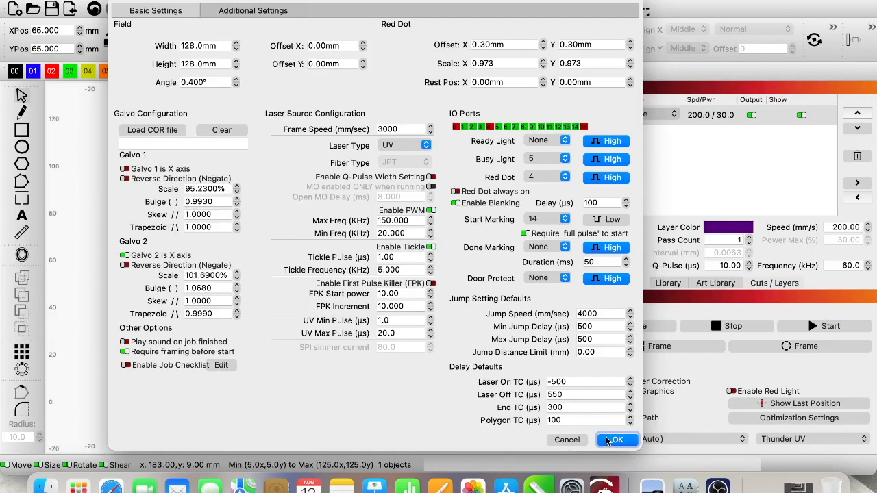
Accept Device Settings and browse the Art Library categories
{"action": "left_click", "coordinate": [616, 439]}
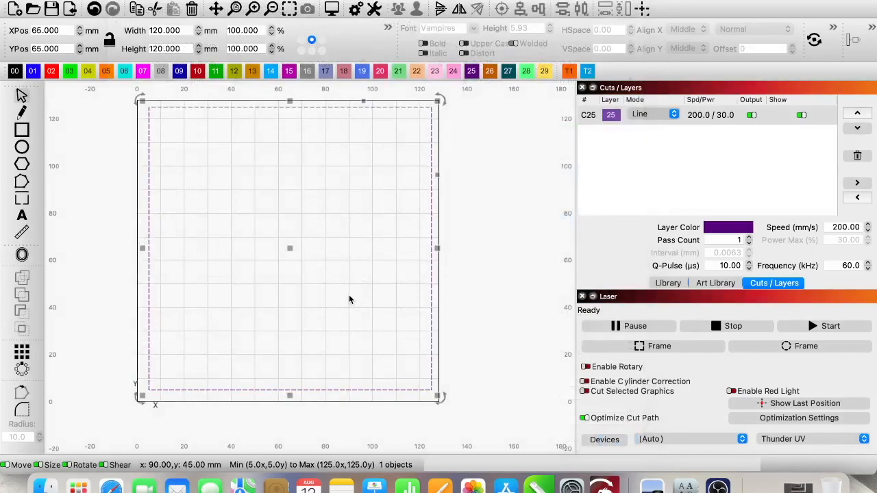
{"action": "mouse_move", "coordinate": [313, 192]}
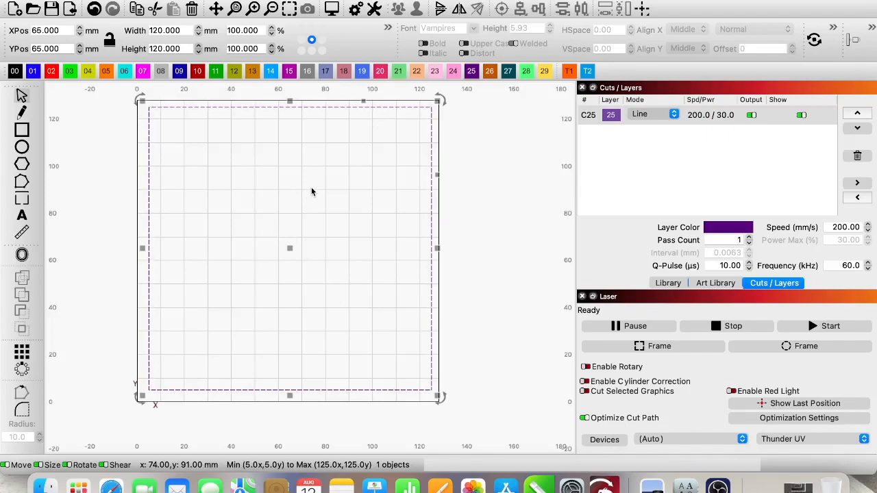
{"action": "mouse_move", "coordinate": [310, 195]}
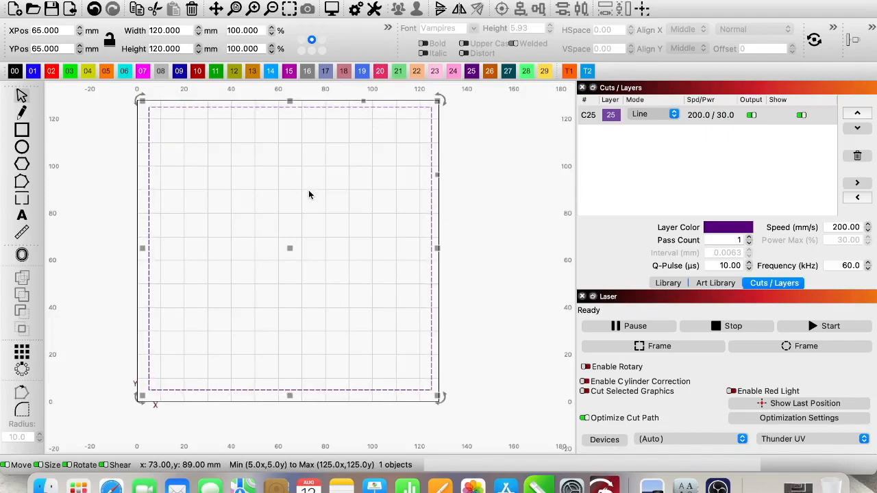
{"action": "mouse_move", "coordinate": [374, 264]}
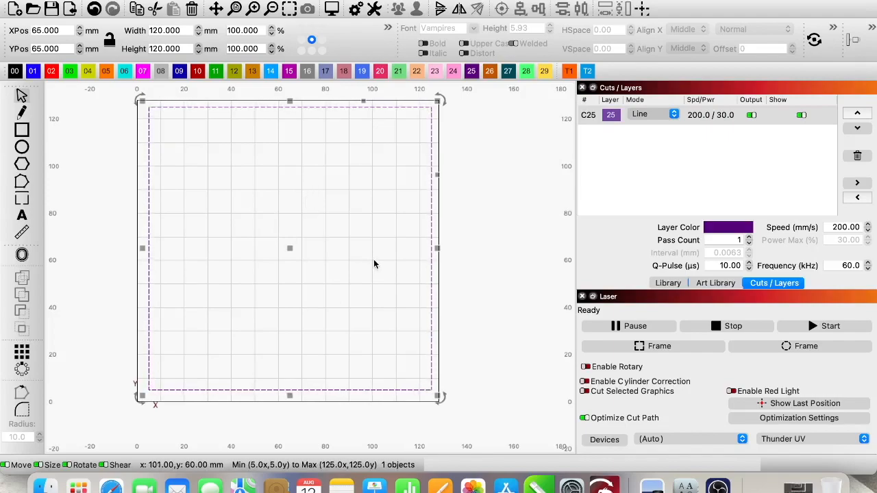
{"action": "left_click", "coordinate": [714, 283]}
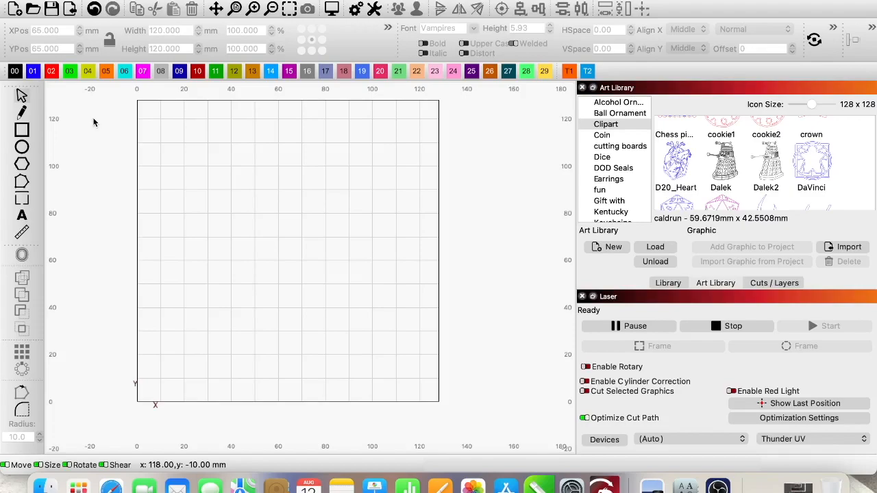
{"action": "mouse_move", "coordinate": [90, 125]}
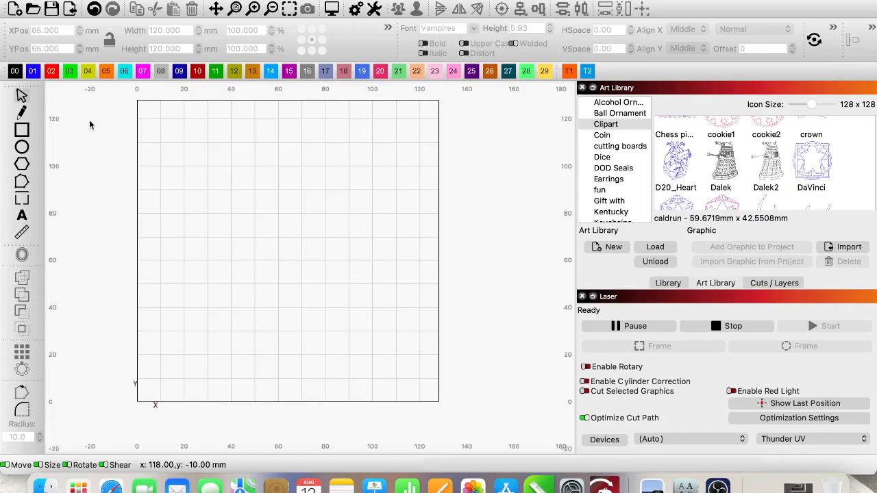
{"action": "mouse_move", "coordinate": [782, 445]}
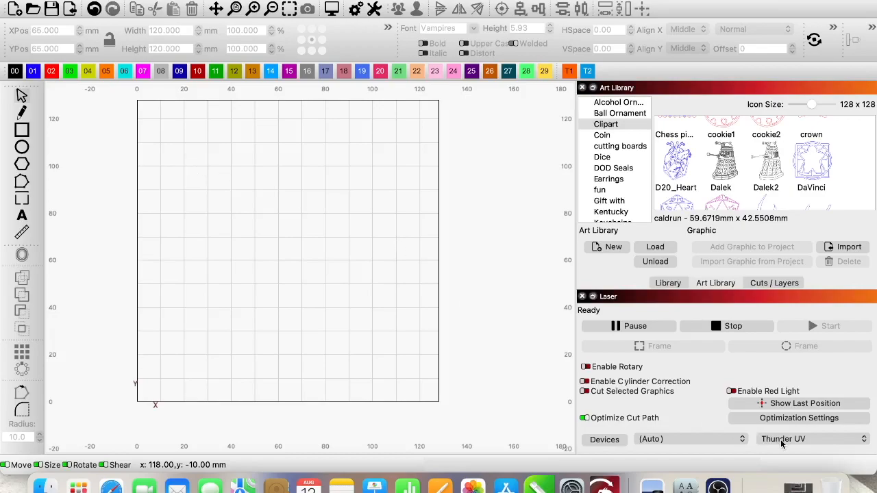
{"action": "mouse_move", "coordinate": [802, 445]}
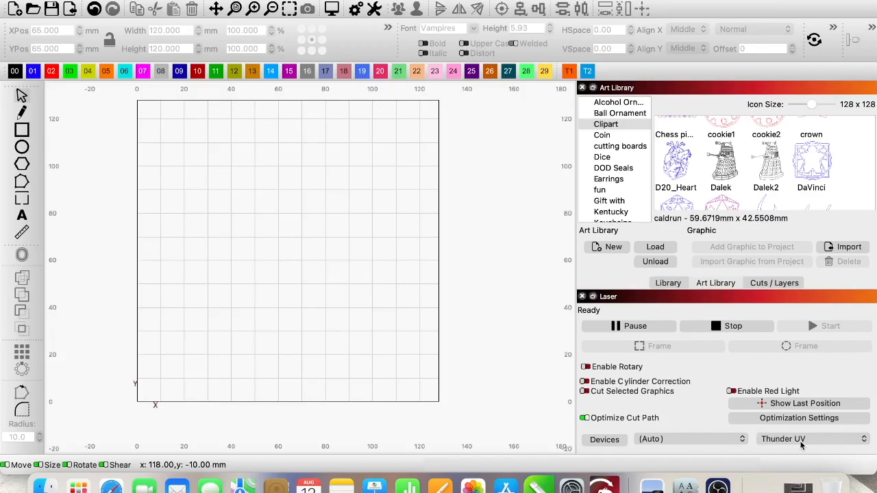
{"action": "mouse_move", "coordinate": [371, 262]}
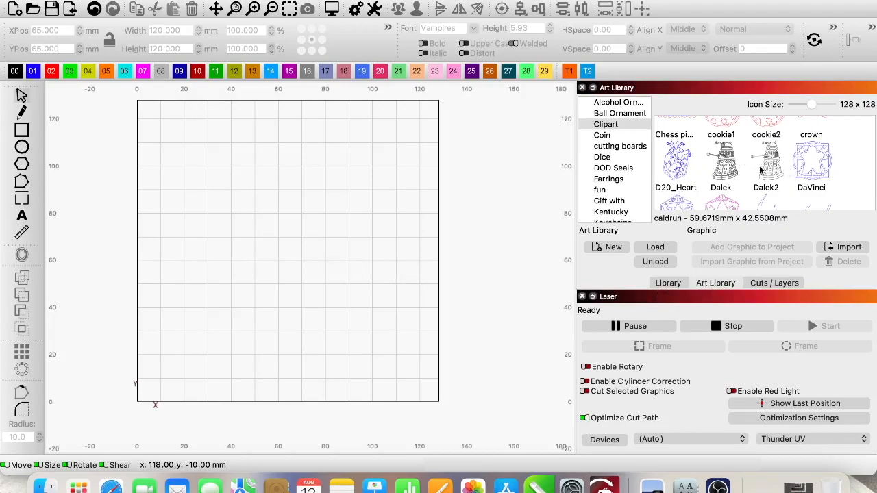
{"action": "mouse_move", "coordinate": [611, 177]}
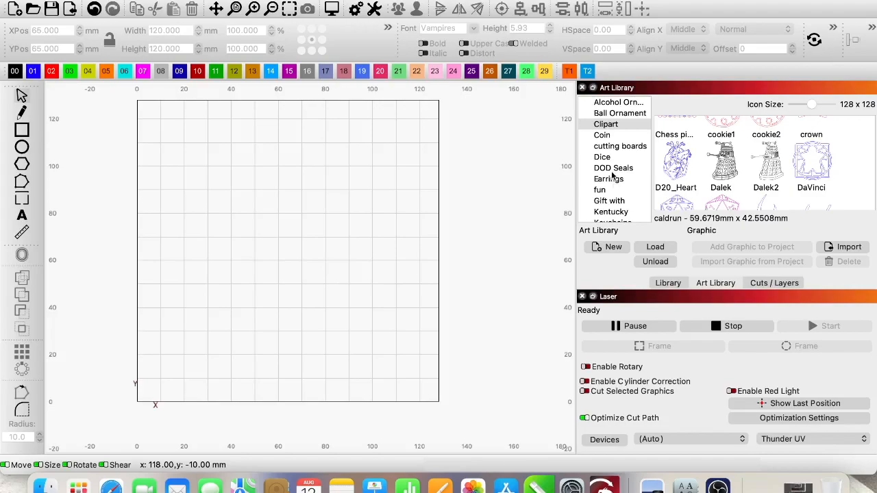
{"action": "scroll", "scroll_direction": "down", "scroll_amount": 3}
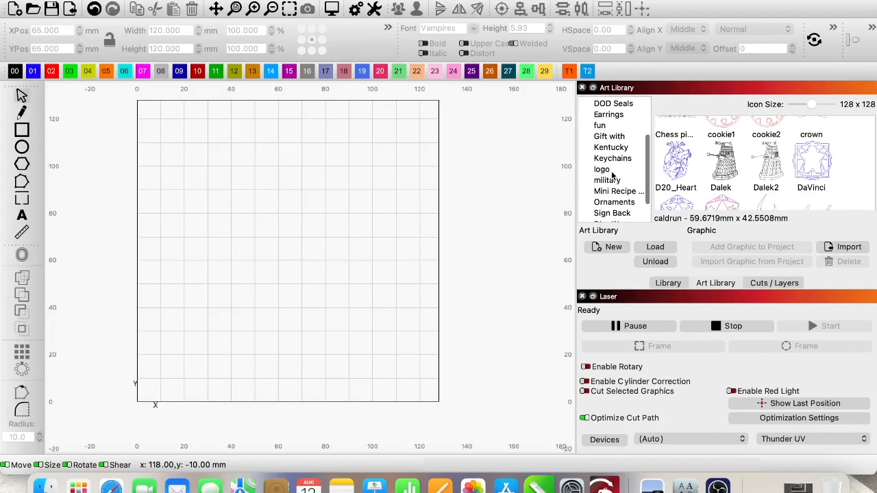
{"action": "scroll", "scroll_direction": "down", "scroll_amount": 3}
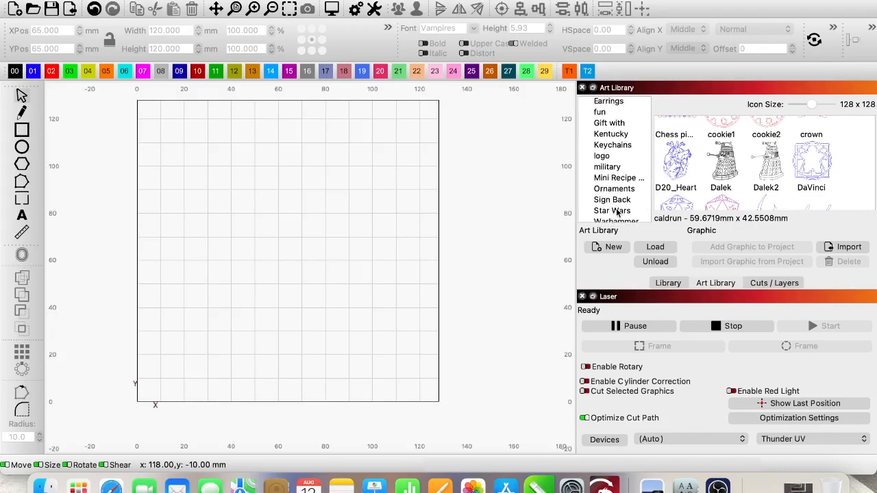
Add the Riverwood Gaming tree logo from the logo category, placed left of centre
{"action": "left_click", "coordinate": [612, 210]}
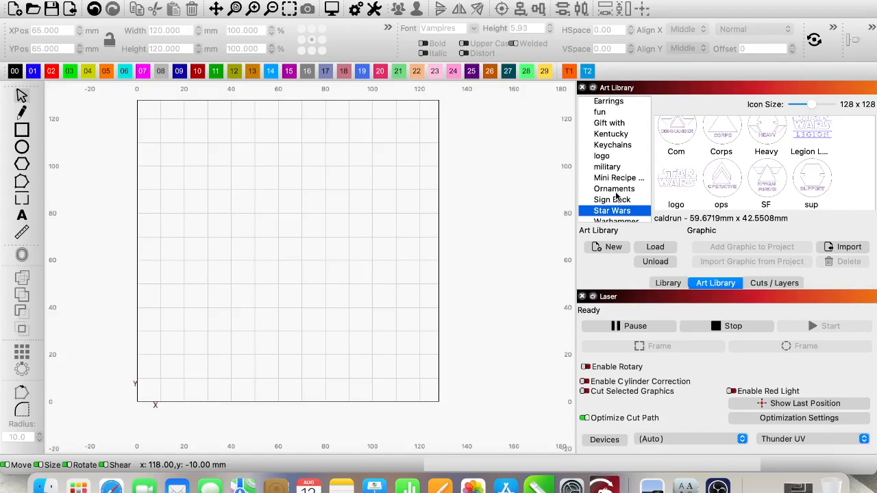
{"action": "left_click", "coordinate": [601, 156]}
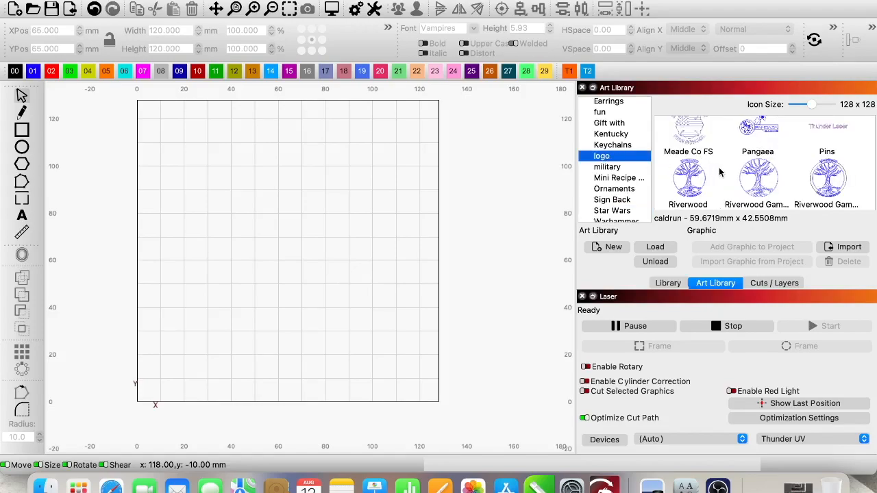
{"action": "mouse_move", "coordinate": [763, 180]}
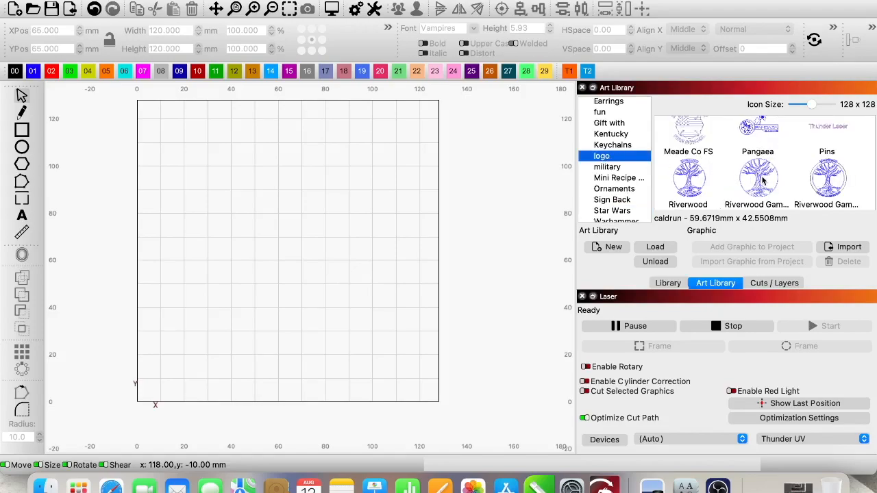
{"action": "left_click", "coordinate": [757, 181]}
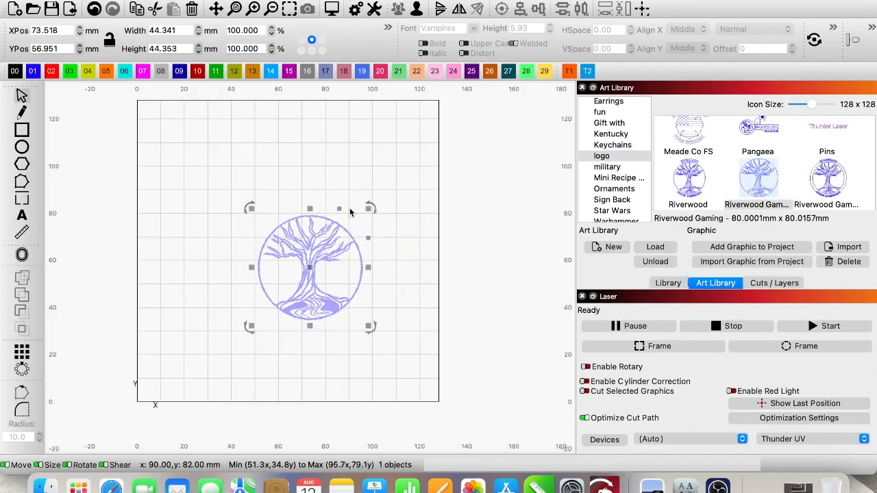
{"action": "left_click_drag", "start_coordinate": [309, 267], "coordinate": [272, 238]}
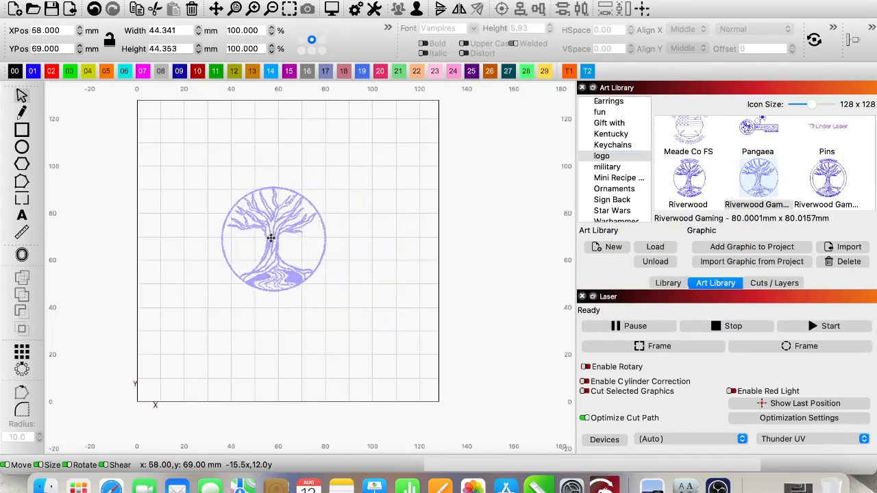
{"action": "left_click", "coordinate": [274, 238]}
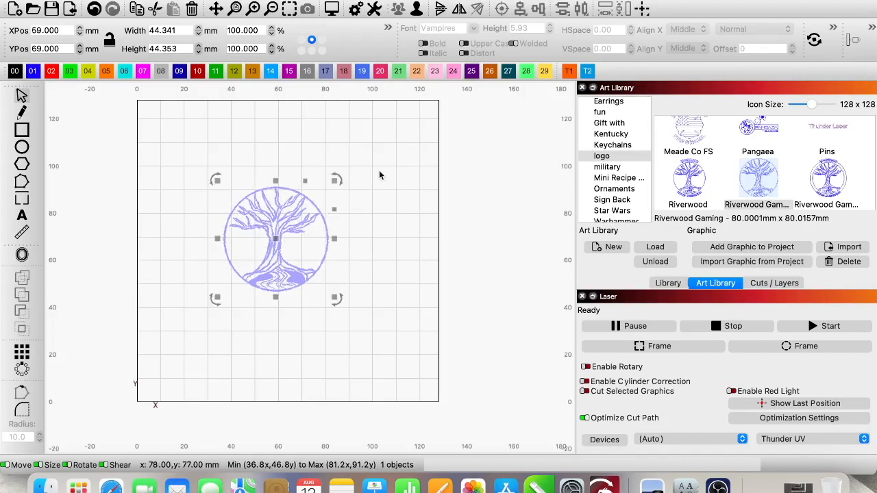
{"action": "mouse_move", "coordinate": [474, 88]}
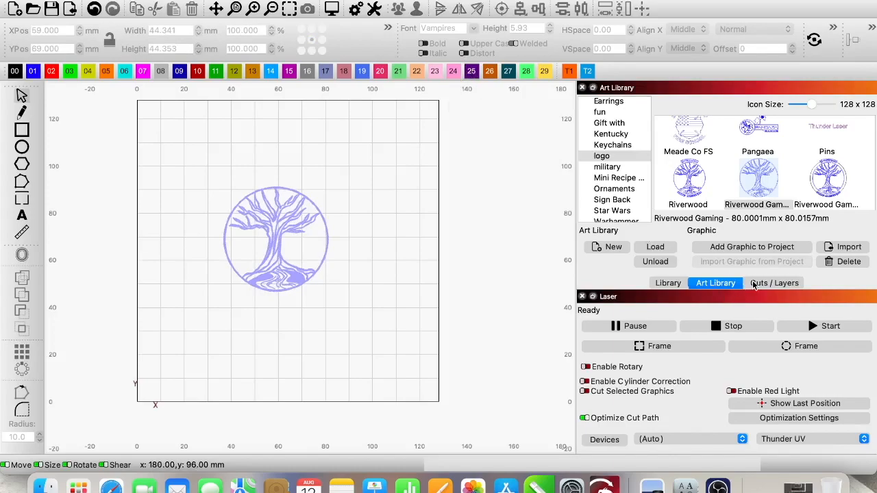
Assign the tree logo to purple layer C25
{"action": "left_click", "coordinate": [773, 283]}
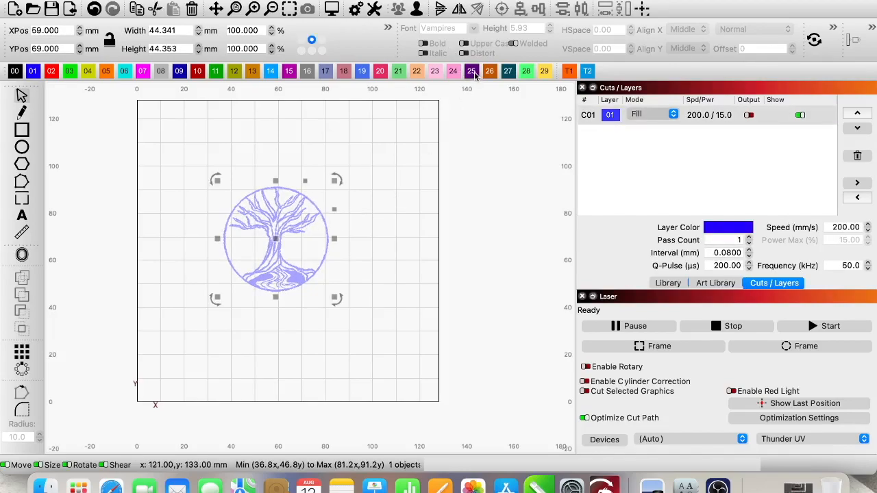
{"action": "left_click", "coordinate": [470, 71]}
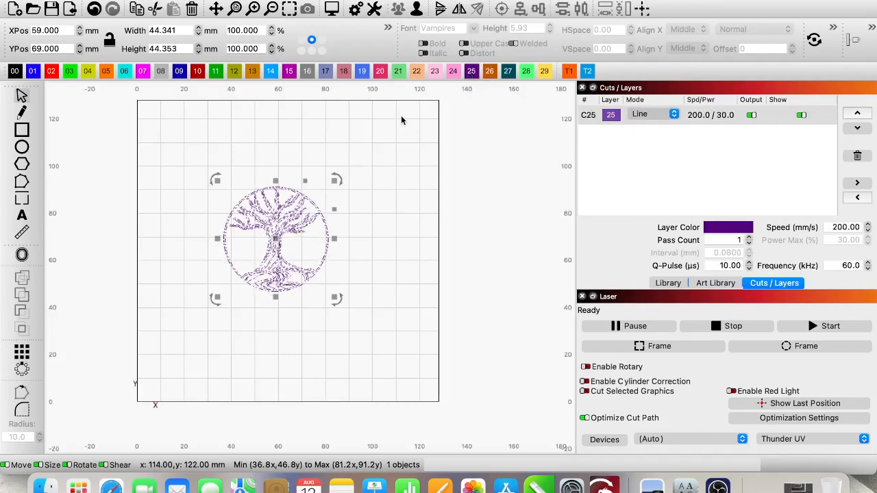
{"action": "mouse_move", "coordinate": [371, 210]}
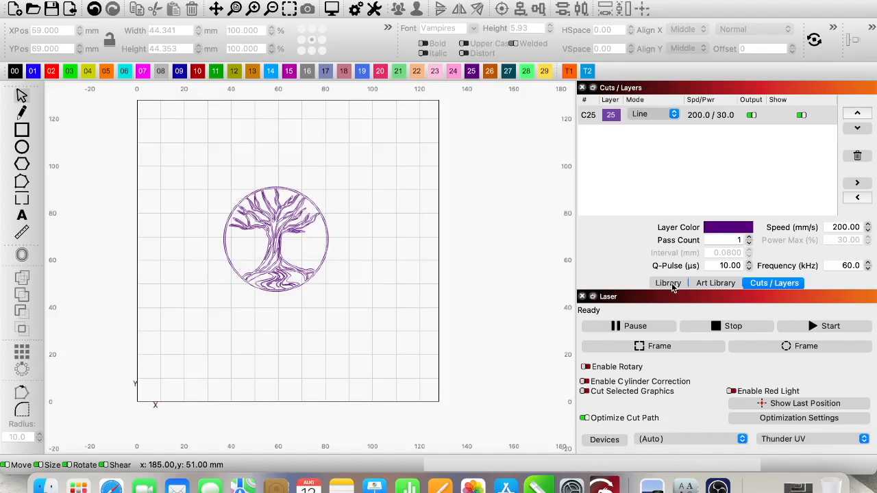
Browse the Fiber110 material library list, deselecting the White Engrave entry
{"action": "left_click", "coordinate": [667, 283]}
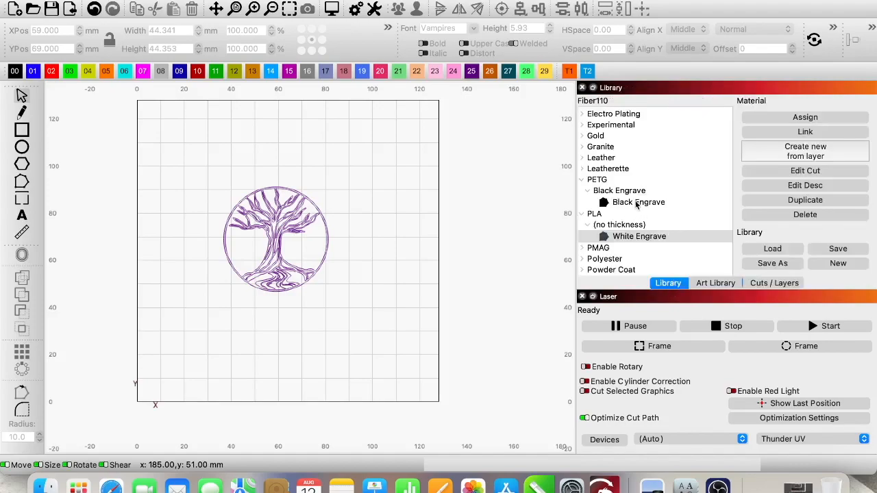
{"action": "scroll", "scroll_direction": "down", "scroll_amount": 3}
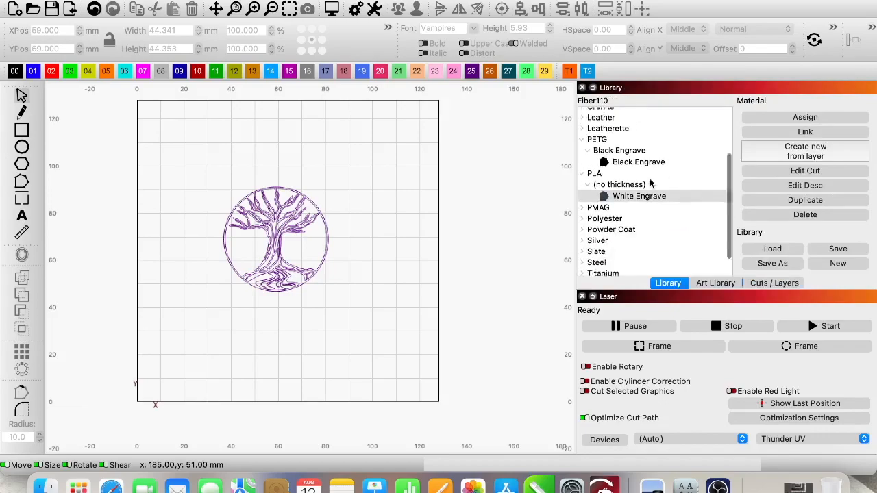
{"action": "scroll", "scroll_direction": "down", "scroll_amount": 3}
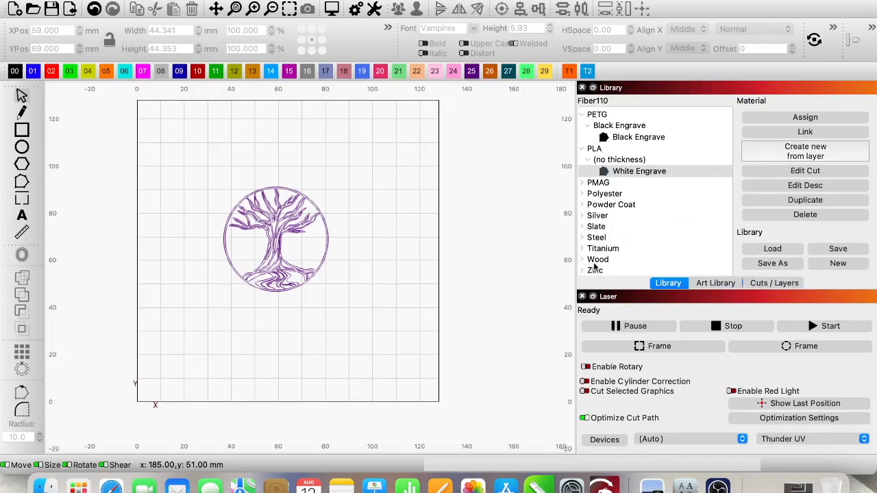
{"action": "left_click", "coordinate": [598, 258]}
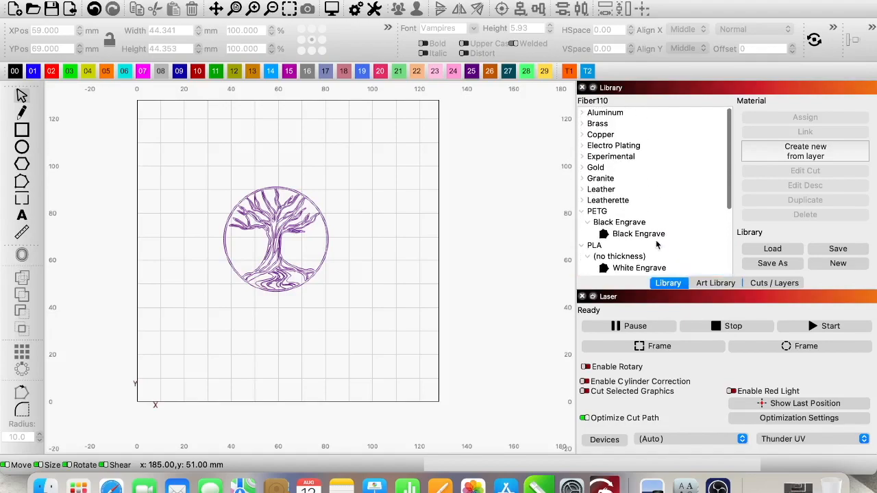
{"action": "mouse_move", "coordinate": [648, 189]}
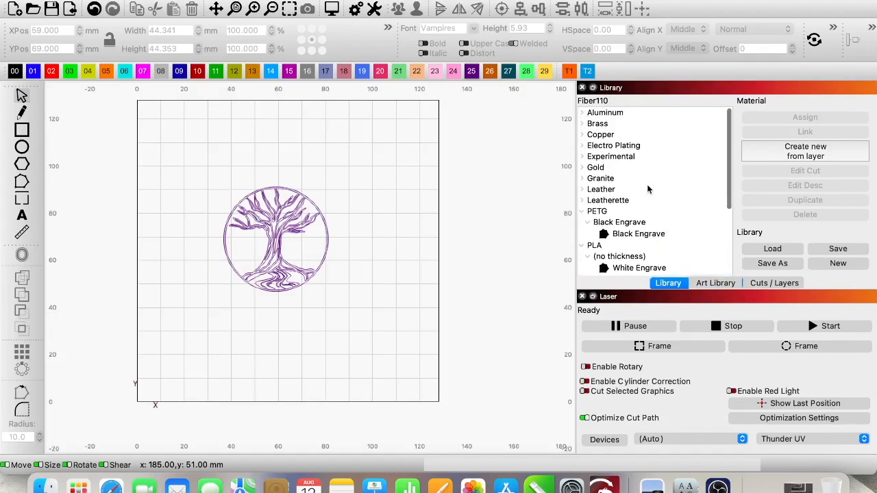
{"action": "mouse_move", "coordinate": [664, 229]}
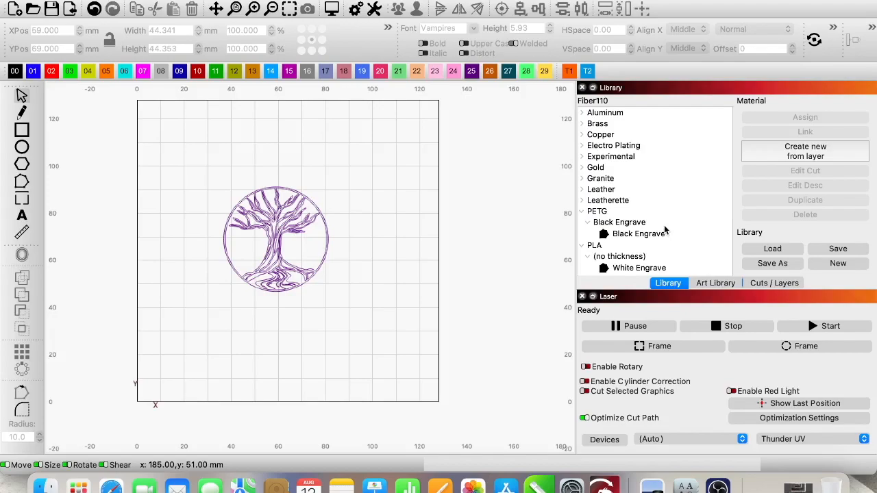
{"action": "scroll", "scroll_direction": "down", "scroll_amount": 3}
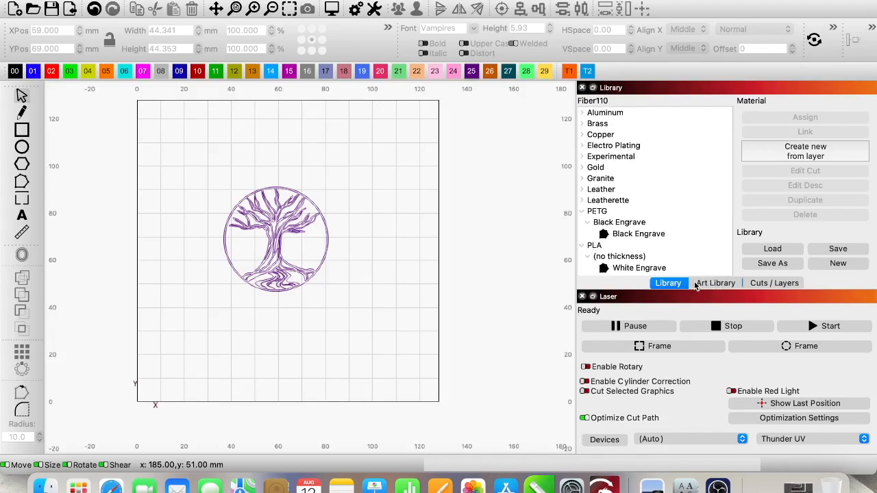
{"action": "mouse_move", "coordinate": [679, 315]}
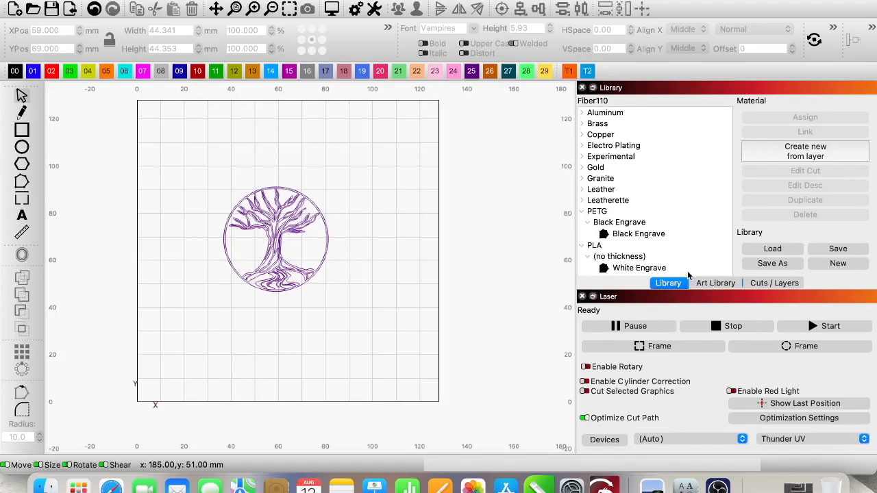
Load UVLibrary.clb from the UV Laser folder as the material library
{"action": "left_click", "coordinate": [772, 248]}
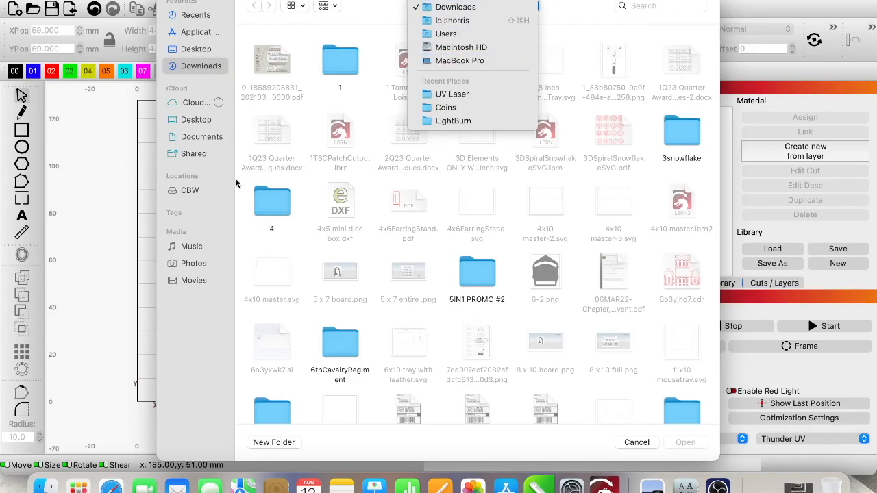
{"action": "mouse_move", "coordinate": [460, 60]}
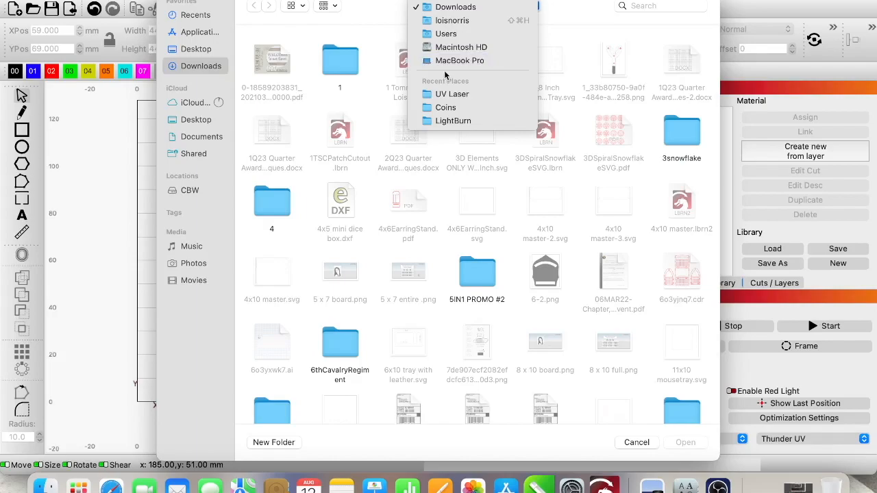
{"action": "mouse_move", "coordinate": [462, 94]}
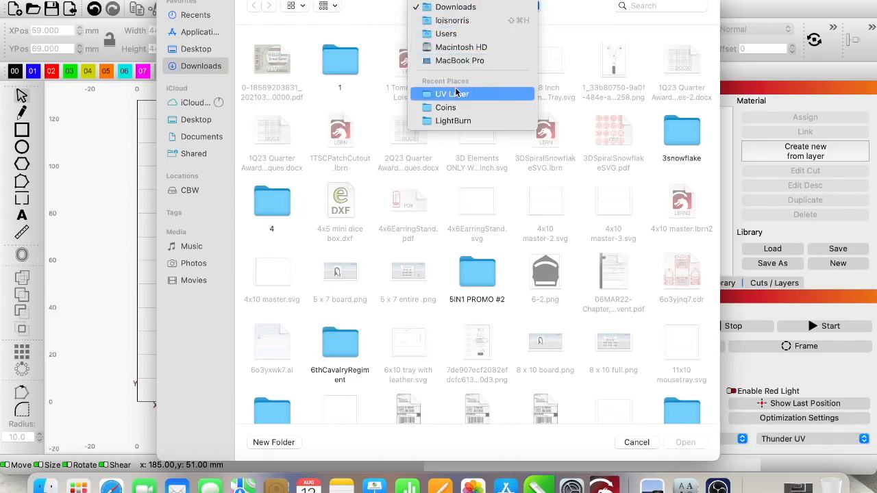
{"action": "left_click", "coordinate": [451, 94]}
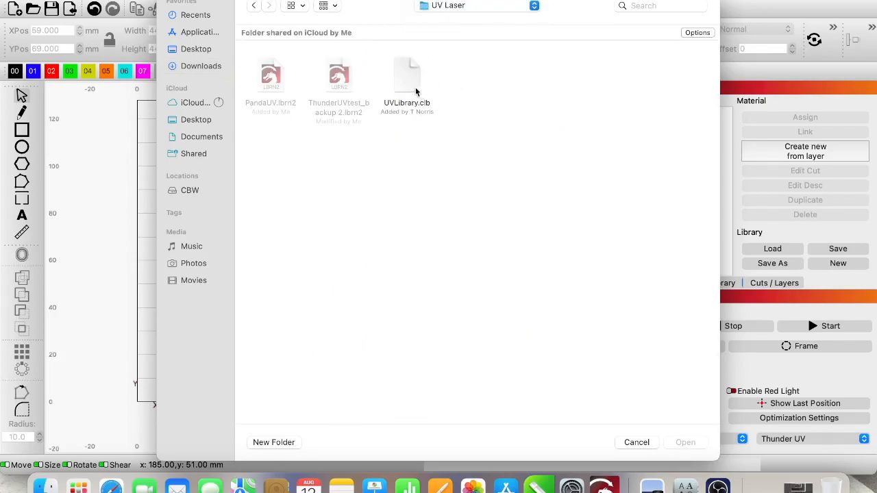
{"action": "left_click", "coordinate": [406, 75]}
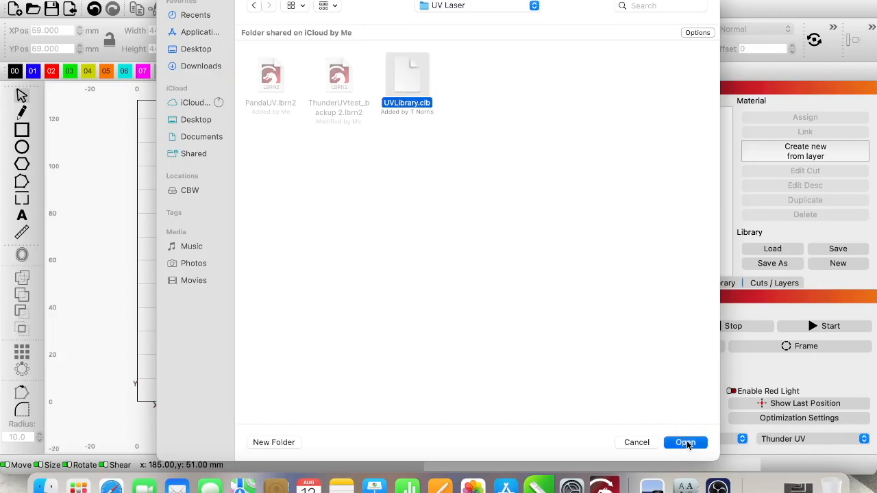
{"action": "left_click", "coordinate": [685, 441]}
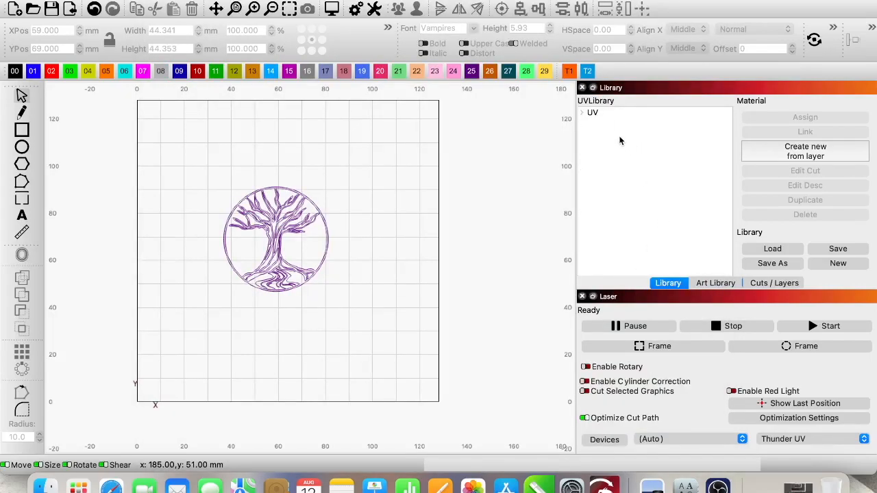
Select the Brown preset under Birch Ply in the UV category
{"action": "left_click", "coordinate": [581, 113]}
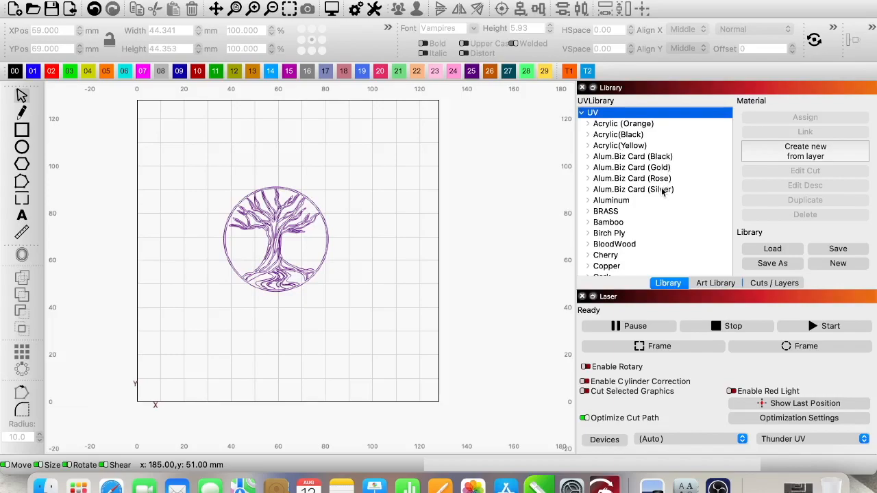
{"action": "scroll", "scroll_direction": "down", "scroll_amount": 3}
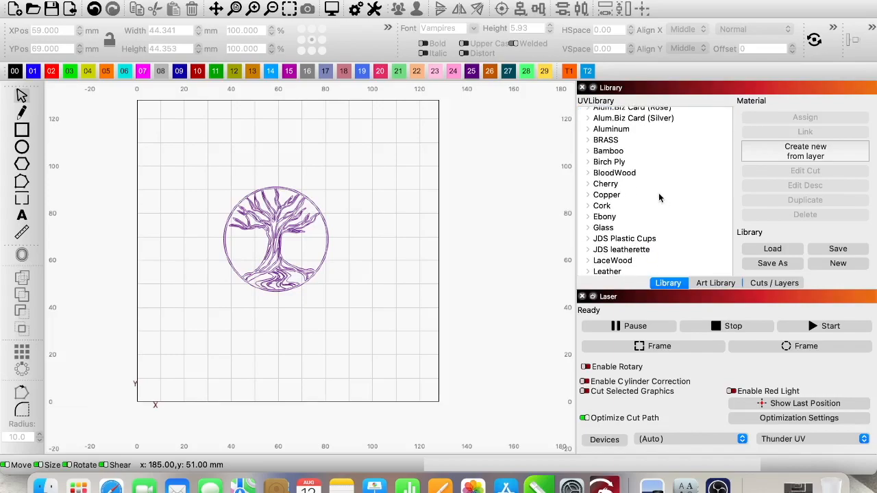
{"action": "left_click", "coordinate": [609, 162]}
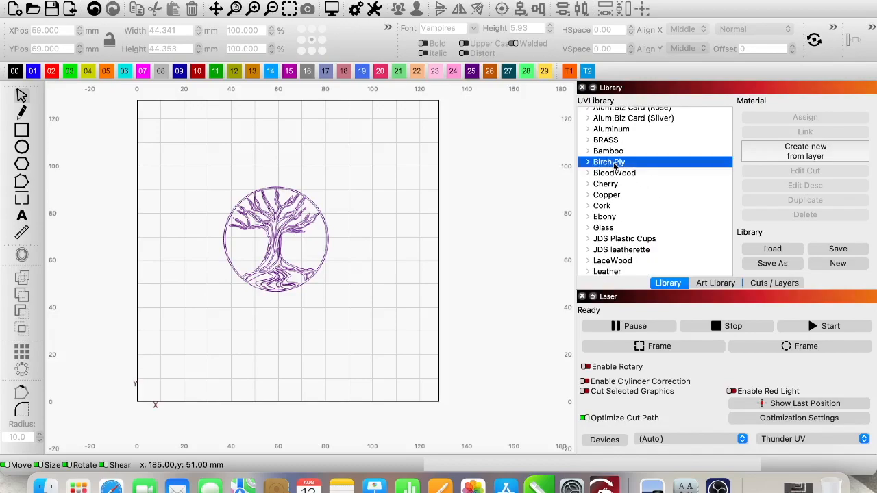
{"action": "left_click", "coordinate": [586, 161]}
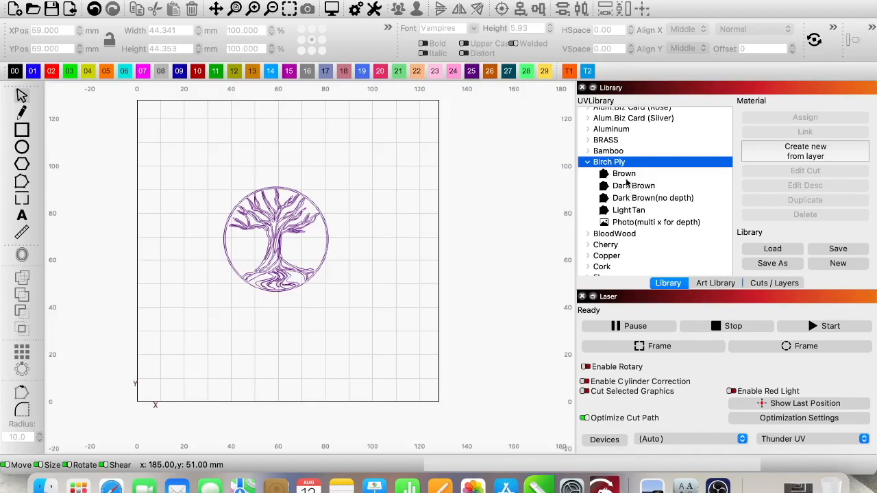
{"action": "left_click", "coordinate": [623, 173]}
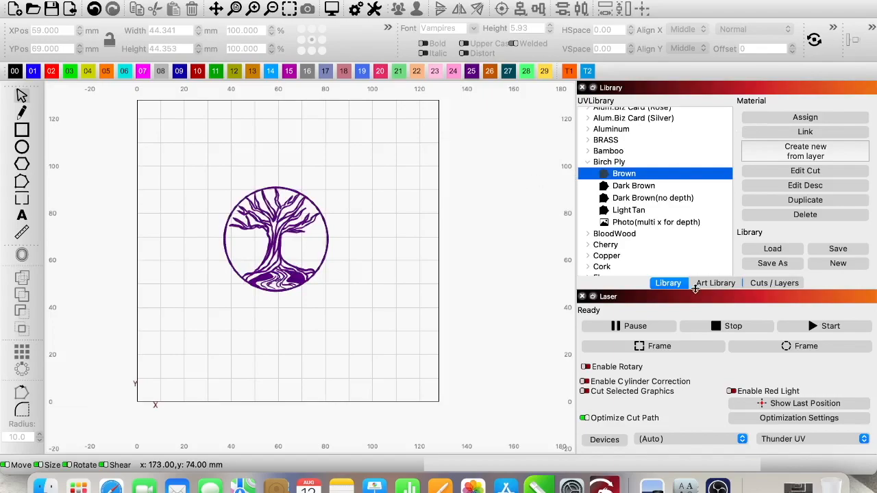
Assign Birch Ply Brown to layer C25: Fill, 1000 mm/s, 80% power, 150 kHz
{"action": "left_click", "coordinate": [774, 283]}
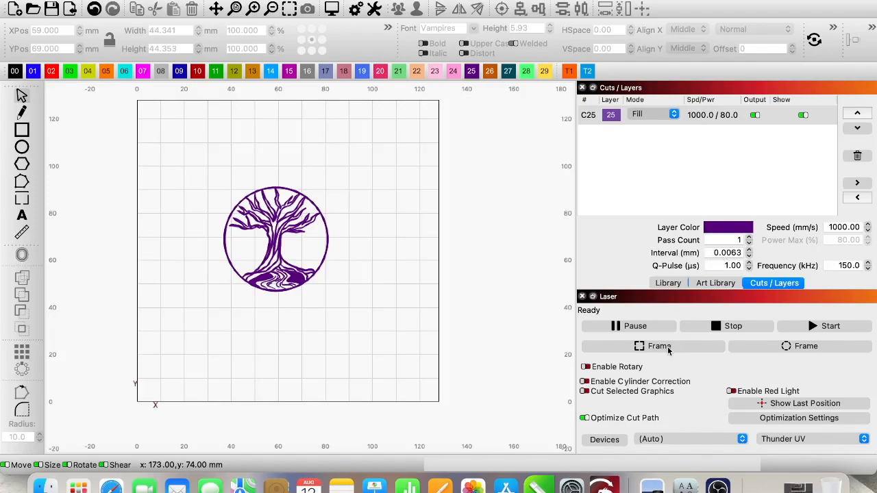
Open Live Framing to trace the tree logo in Contour mode
{"action": "left_click", "coordinate": [653, 346]}
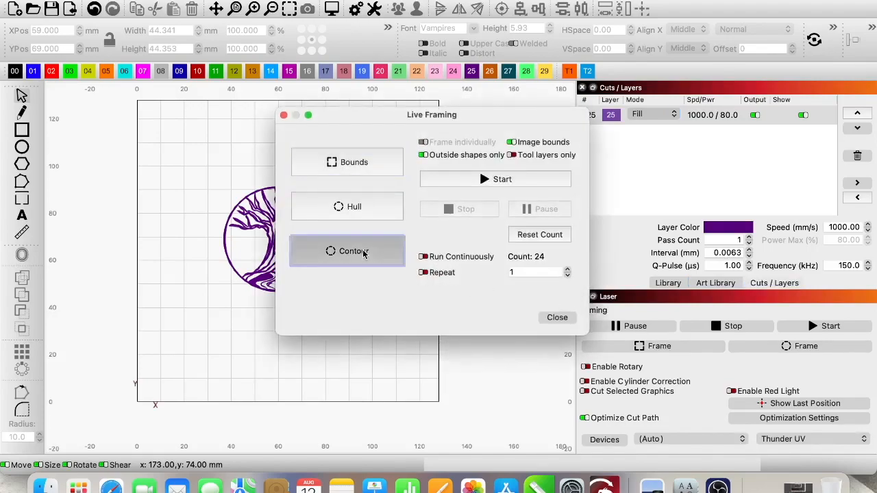
{"action": "mouse_move", "coordinate": [364, 253]}
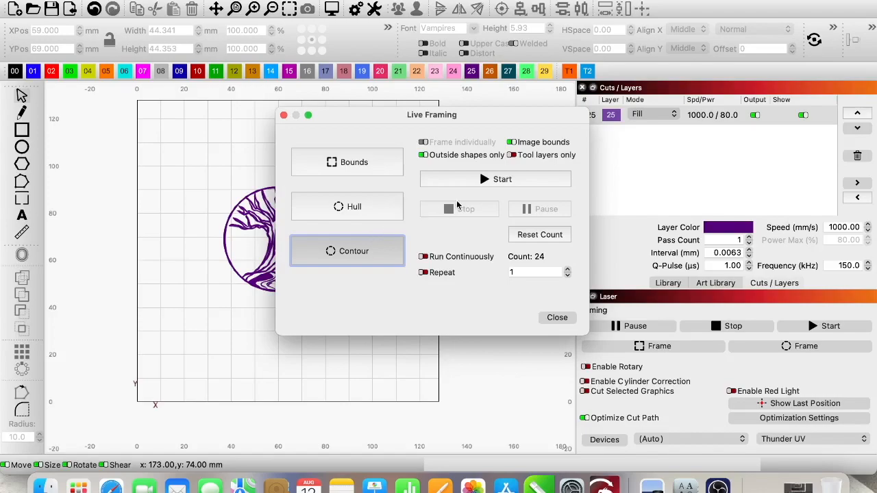
{"action": "mouse_move", "coordinate": [486, 179]}
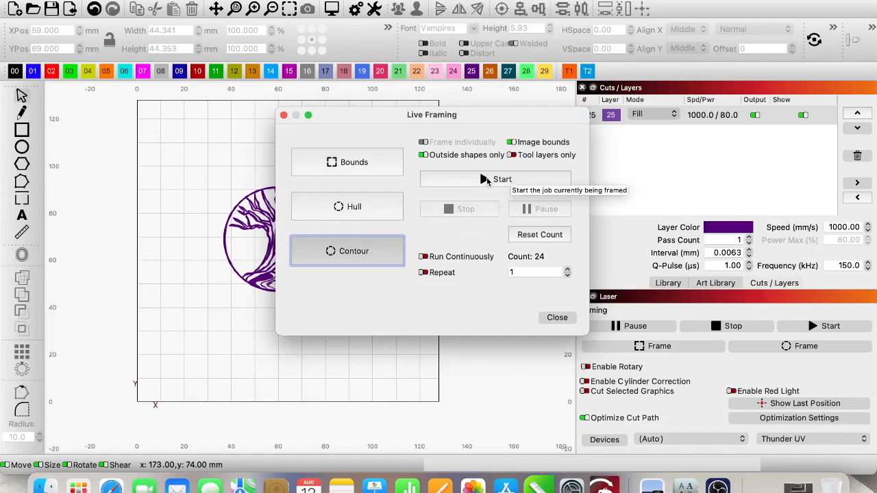
Start engraving the framed tree logo, a roughly 6-minute job
{"action": "left_click", "coordinate": [495, 179]}
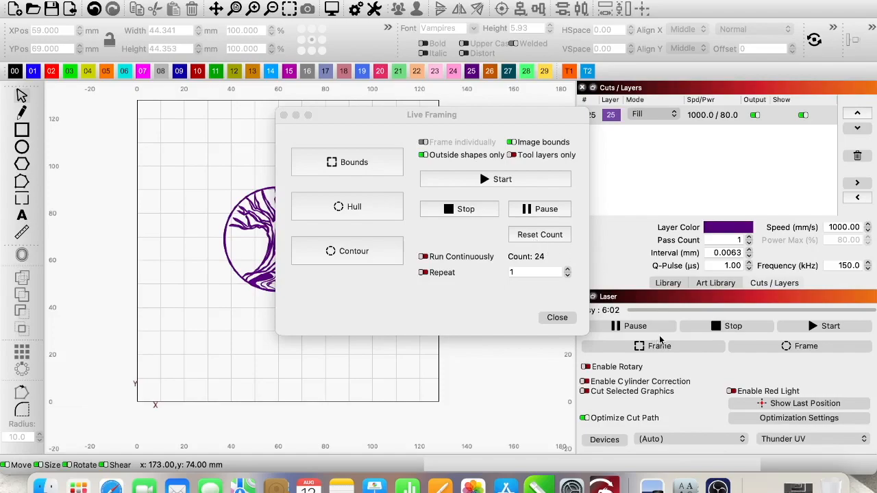
{"action": "mouse_move", "coordinate": [720, 377]}
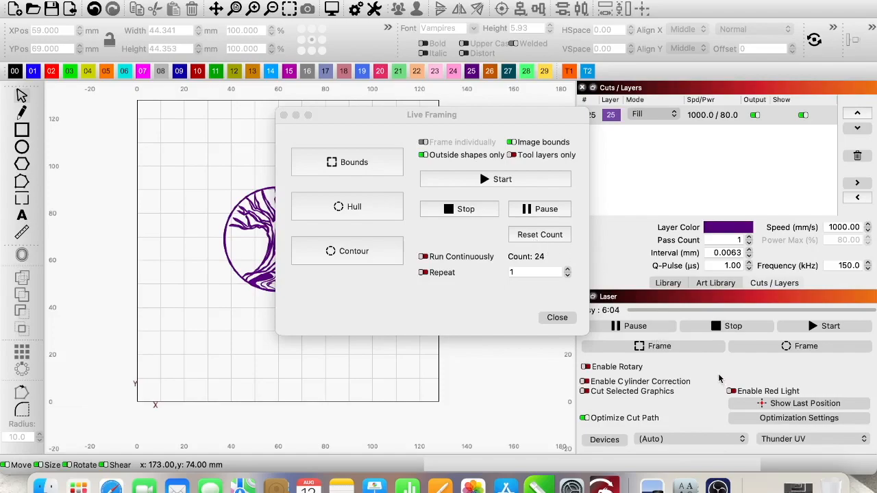